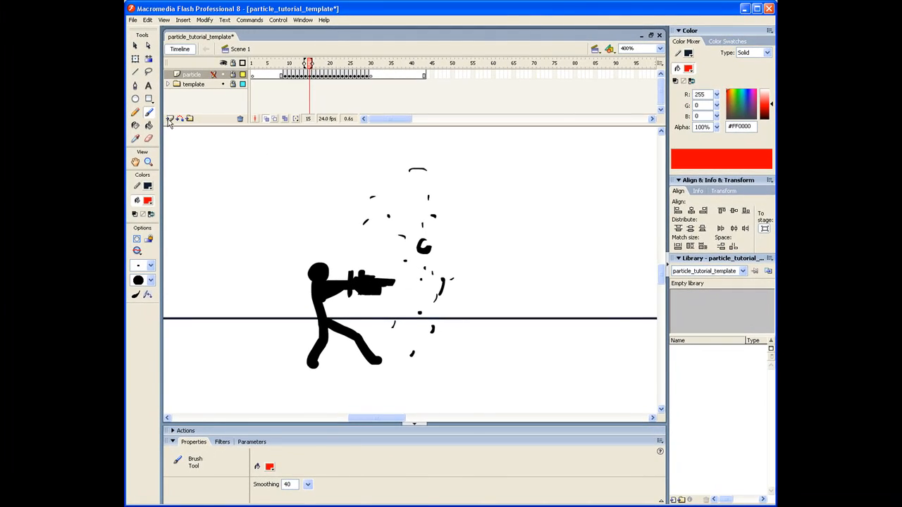
Add a new layer named 'blast' above the particle layer for the charging effect.
click(169, 118)
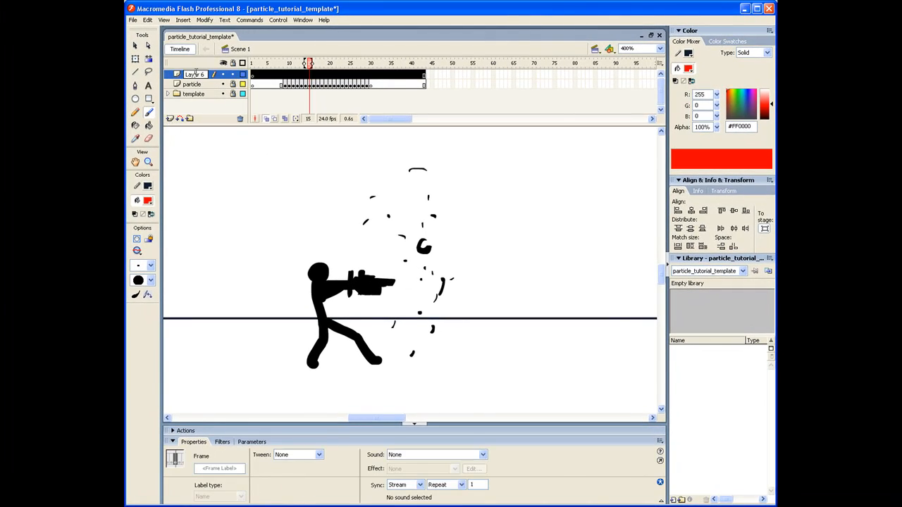
double_click(195, 74)
text(blast)
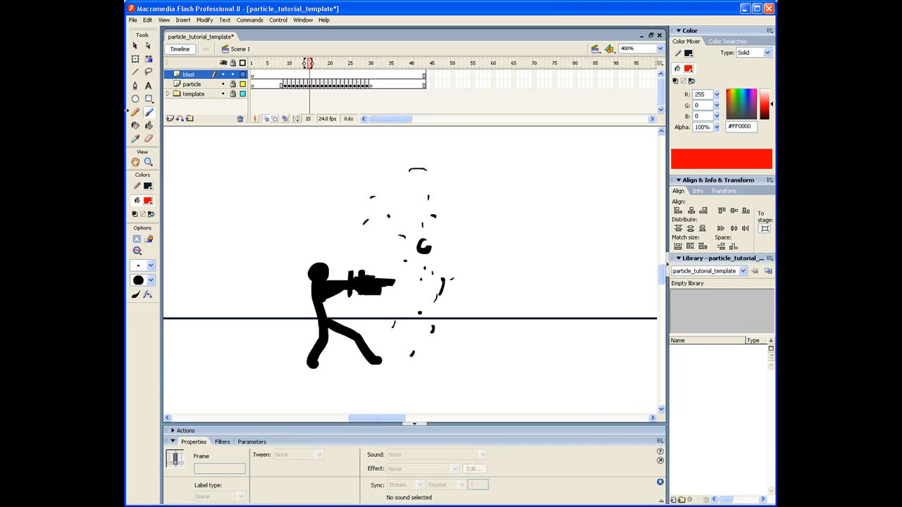
Step through the timeline frames around frame 16 to review the particle motion.
click(304, 63)
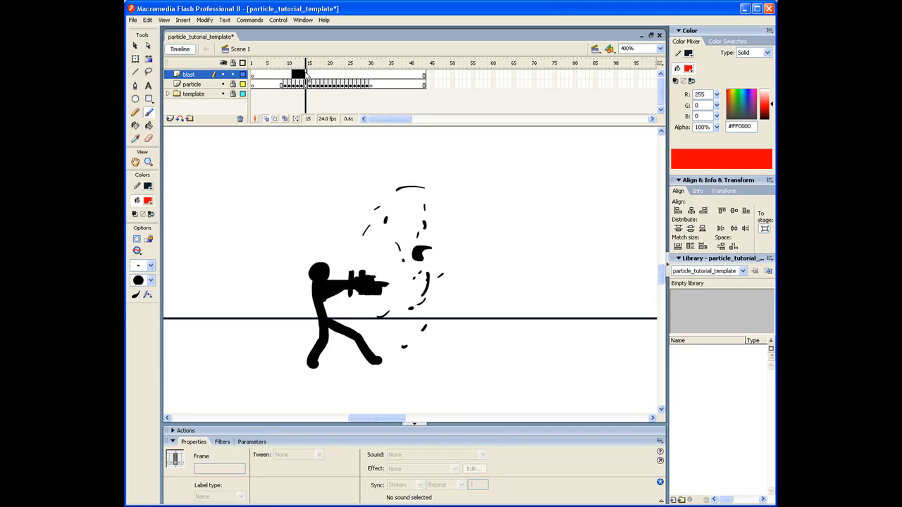
click(310, 62)
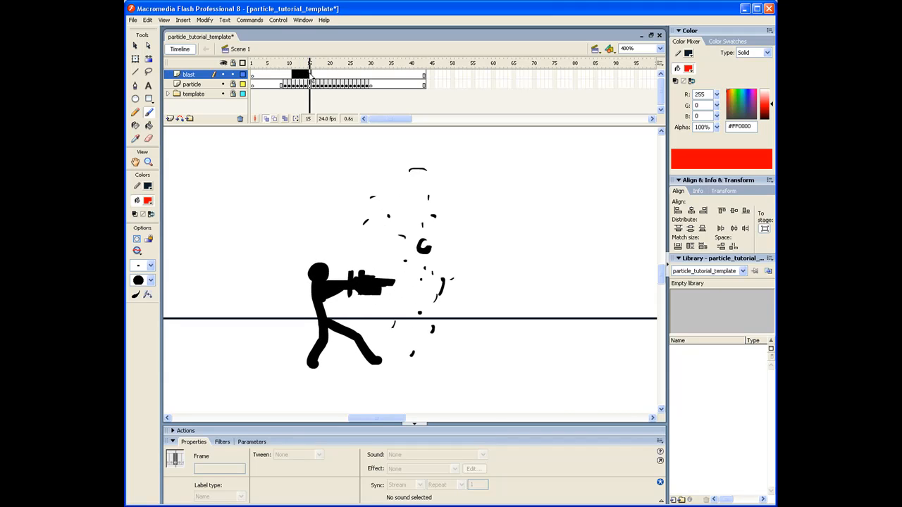
click(313, 62)
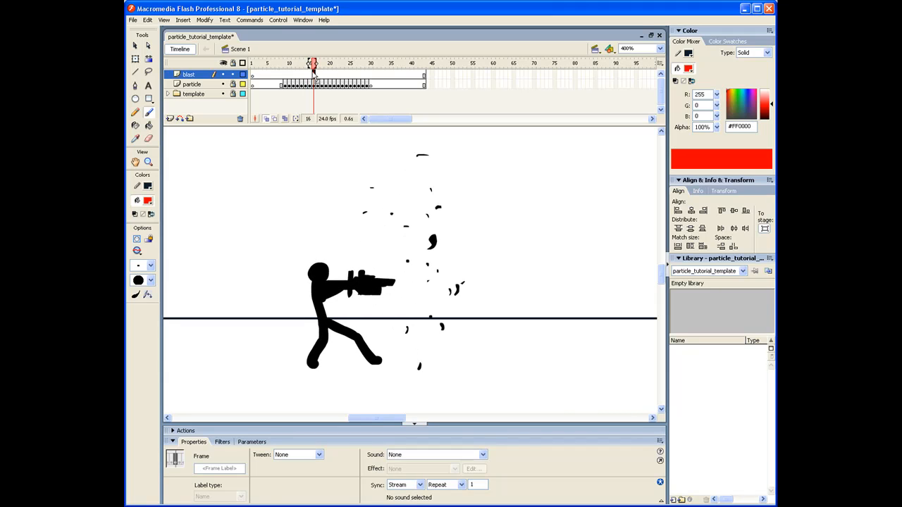
click(307, 62)
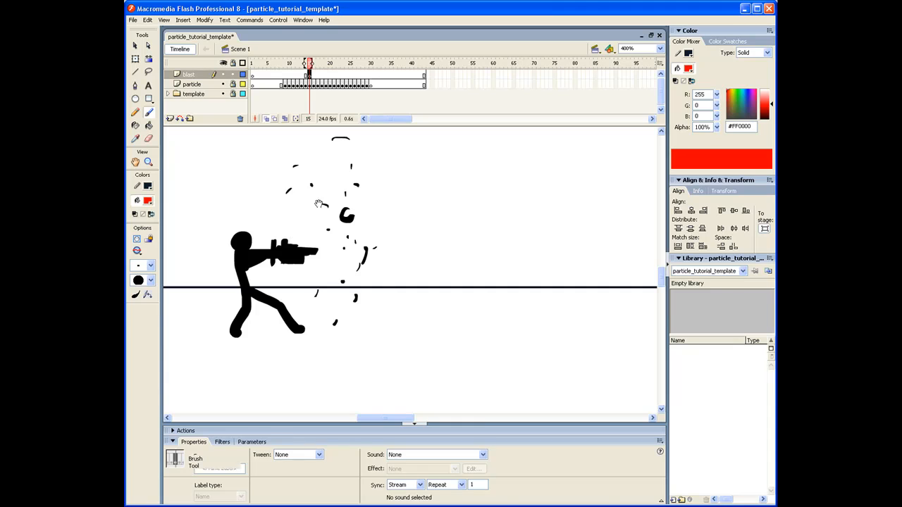
Scrub the blast layer frames to find where the red streaks should start.
click(313, 62)
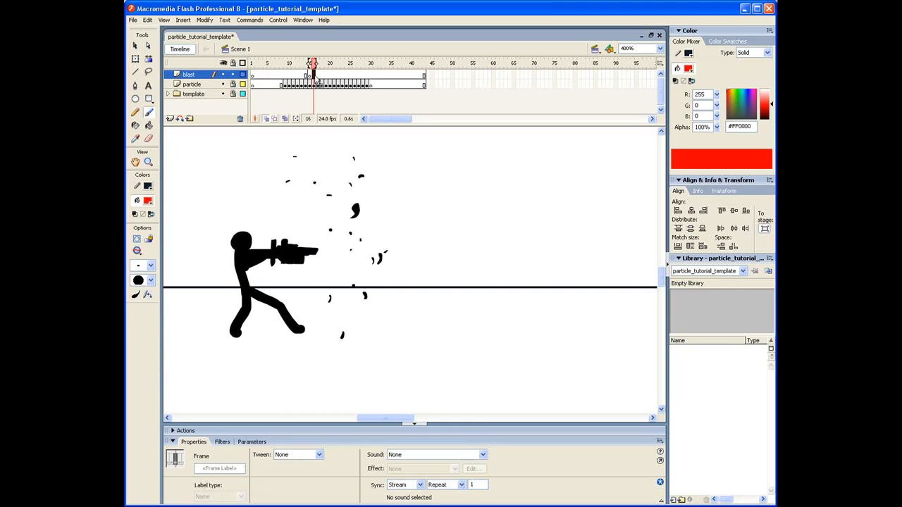
click(307, 62)
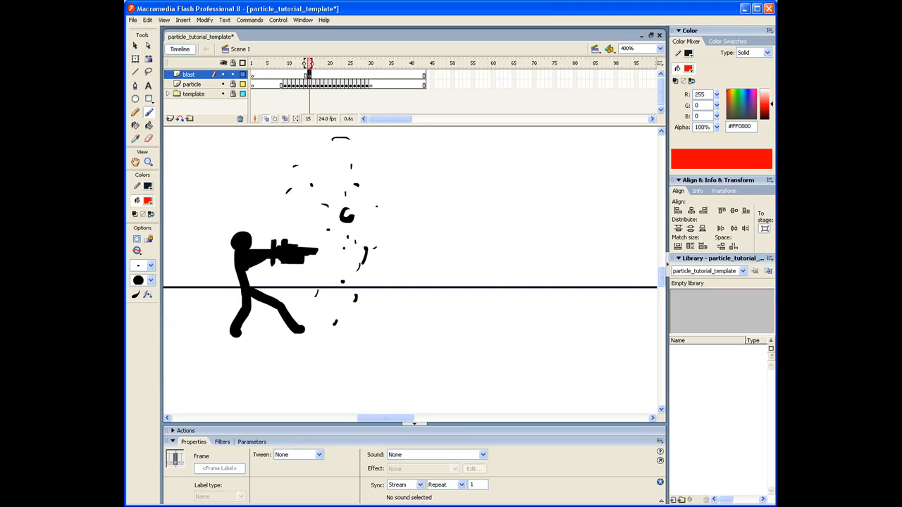
drag(359, 204, 372, 203)
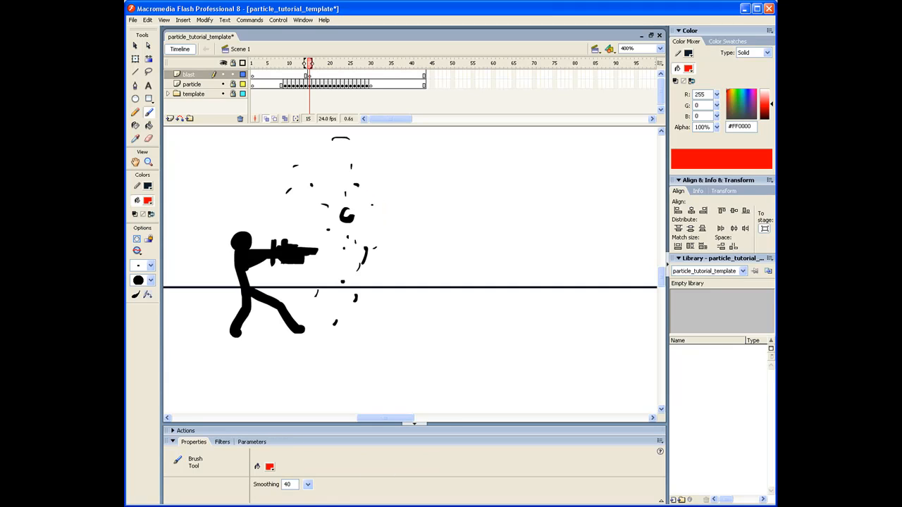
click(313, 62)
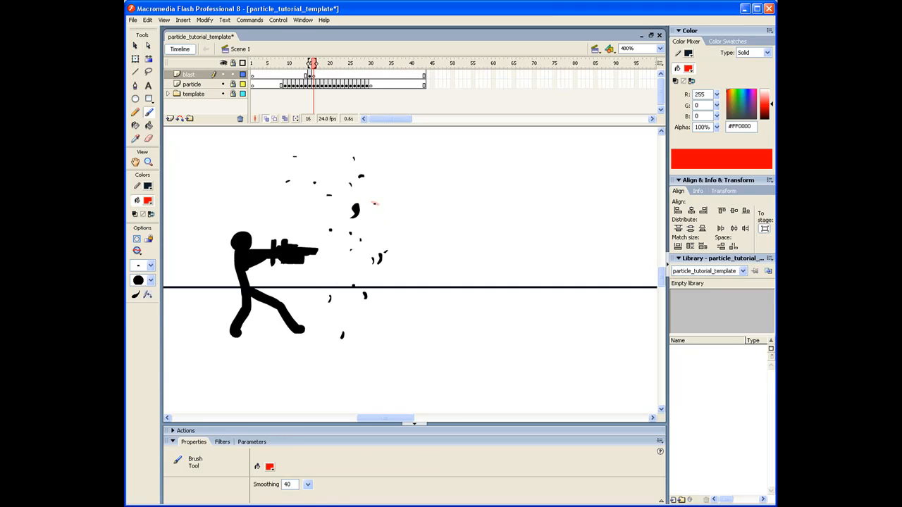
Paint a red curved streak right of the muzzle, then a closer arc on the next frame.
drag(383, 200, 384, 282)
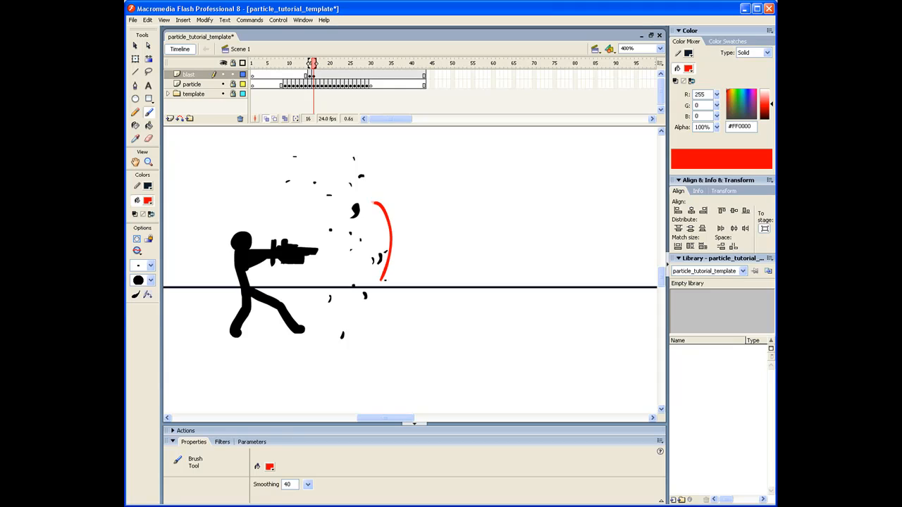
click(319, 62)
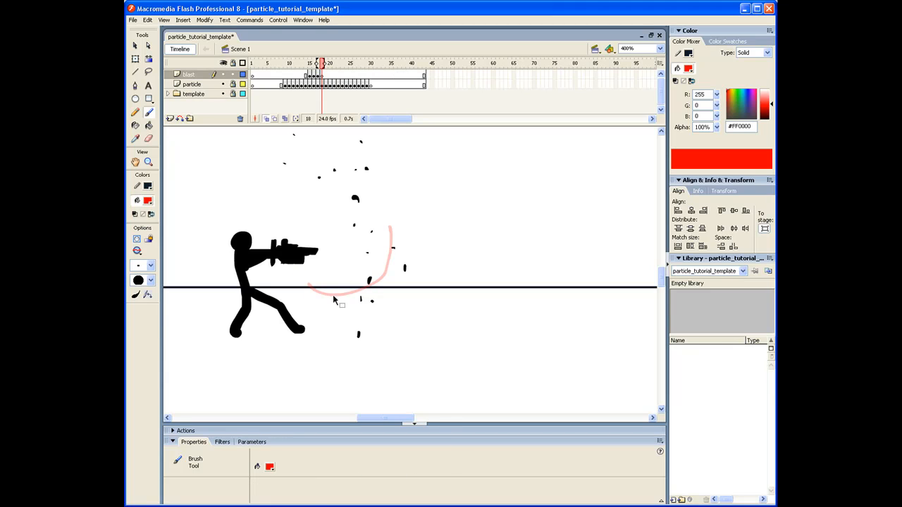
drag(308, 288, 352, 289)
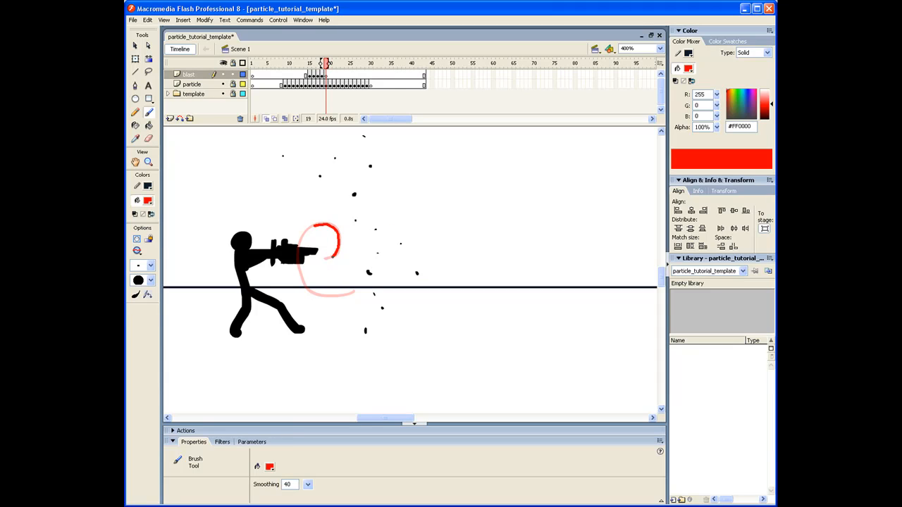
Paint a red arc curling around the muzzle and step through the following frames.
drag(327, 232, 324, 253)
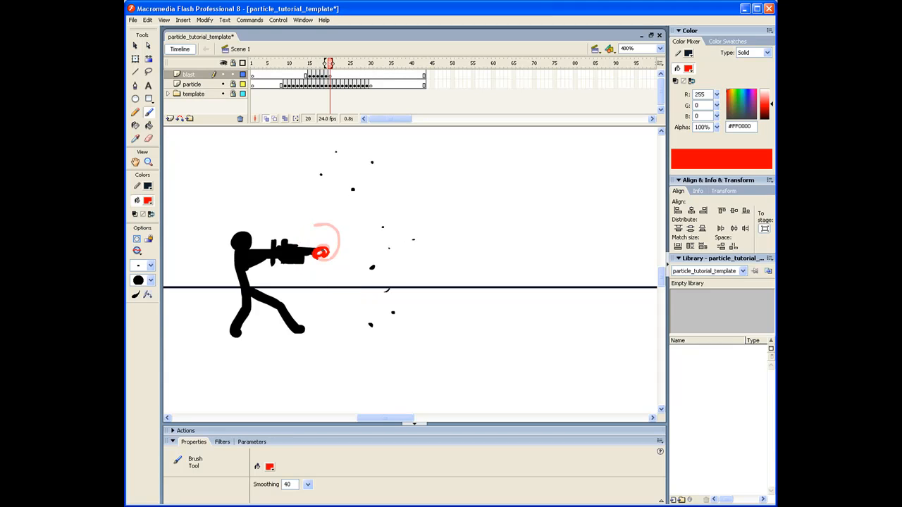
click(334, 62)
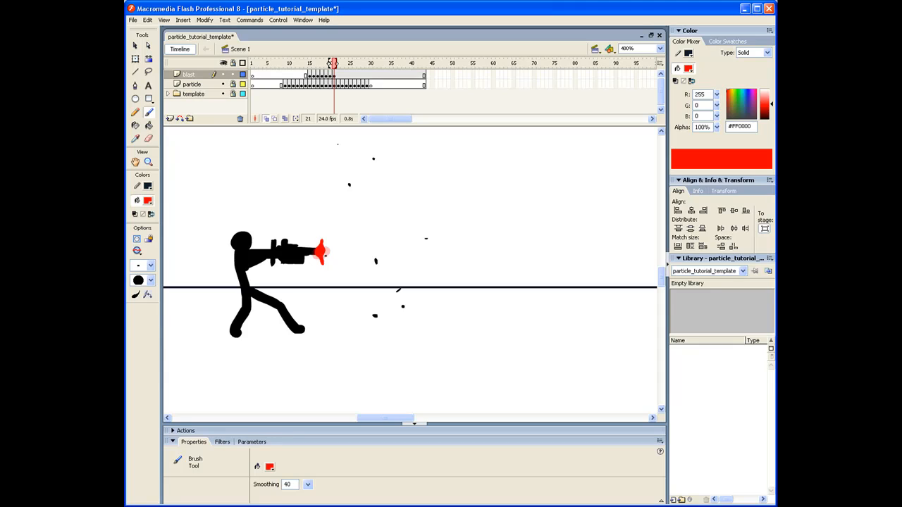
click(338, 62)
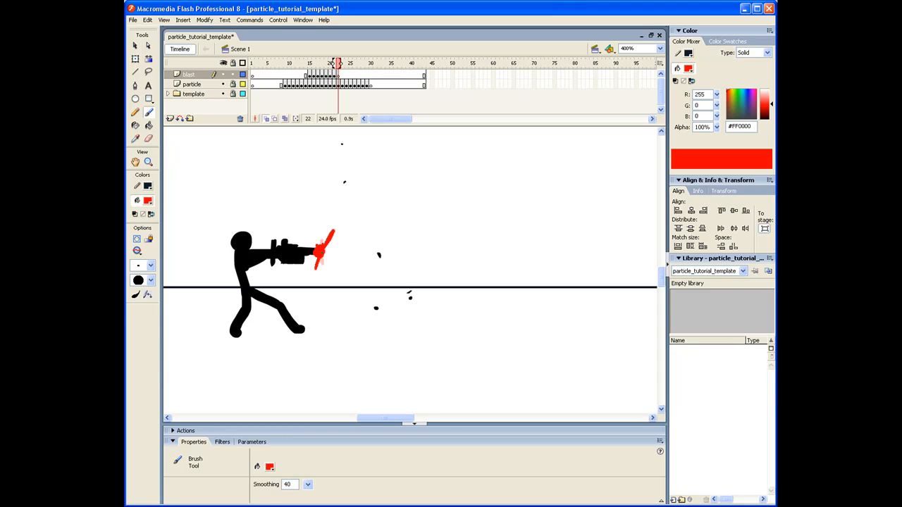
click(341, 62)
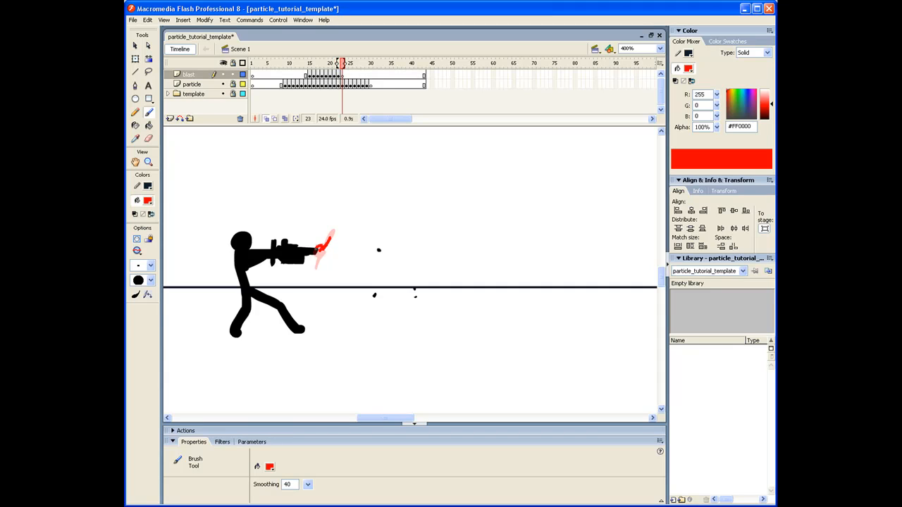
click(345, 62)
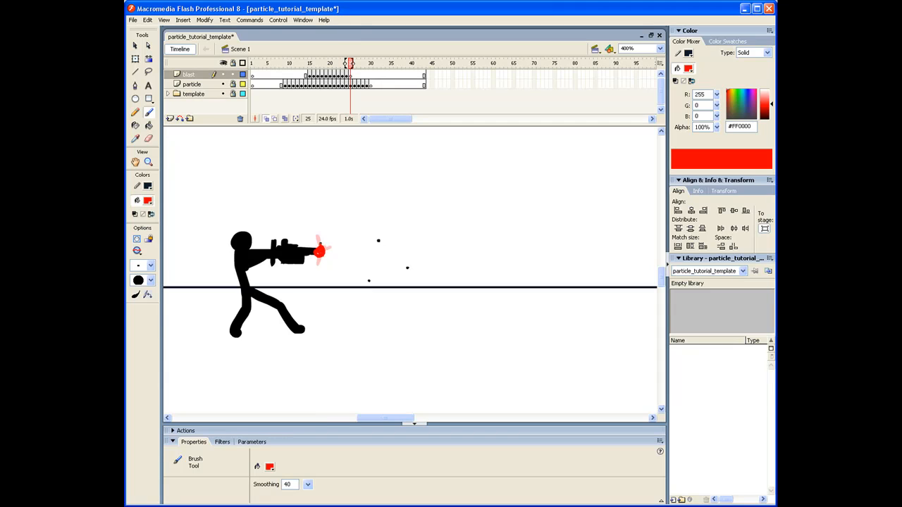
Advance frame by frame and paint a red streak rising from the muzzle as the ball charges.
click(355, 62)
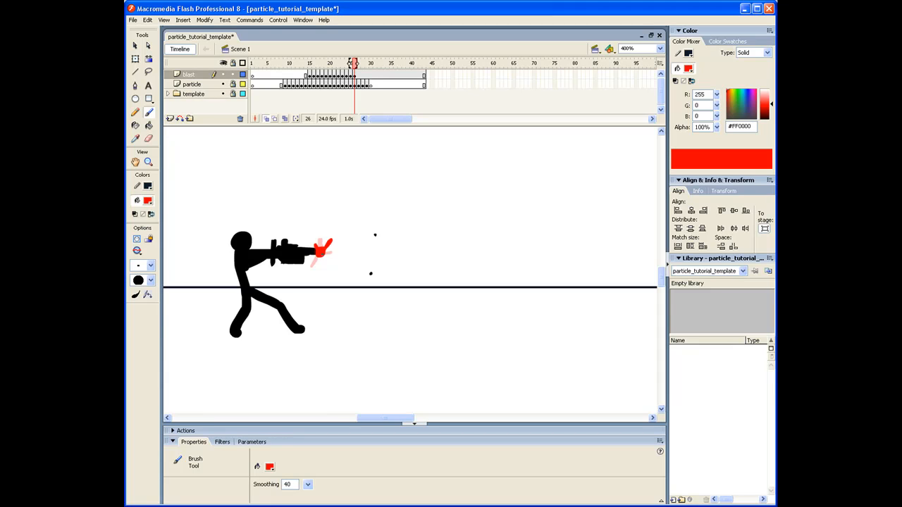
click(358, 62)
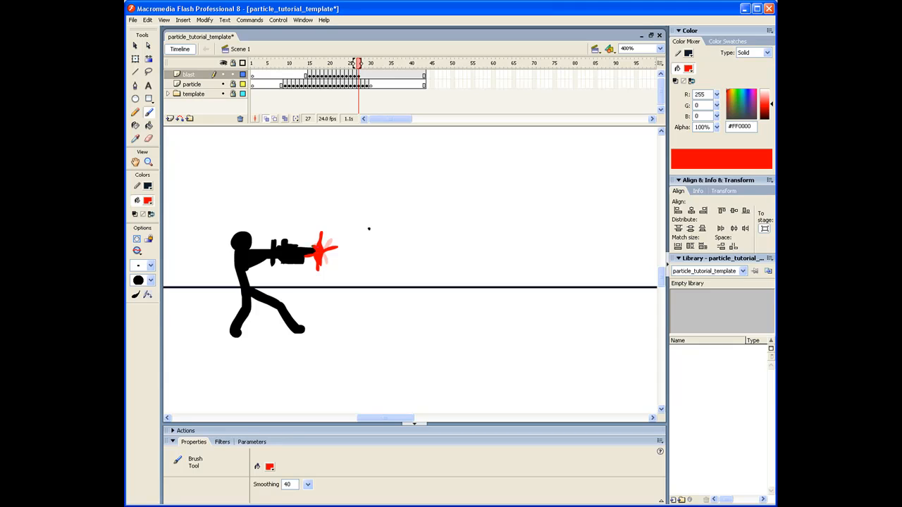
click(360, 62)
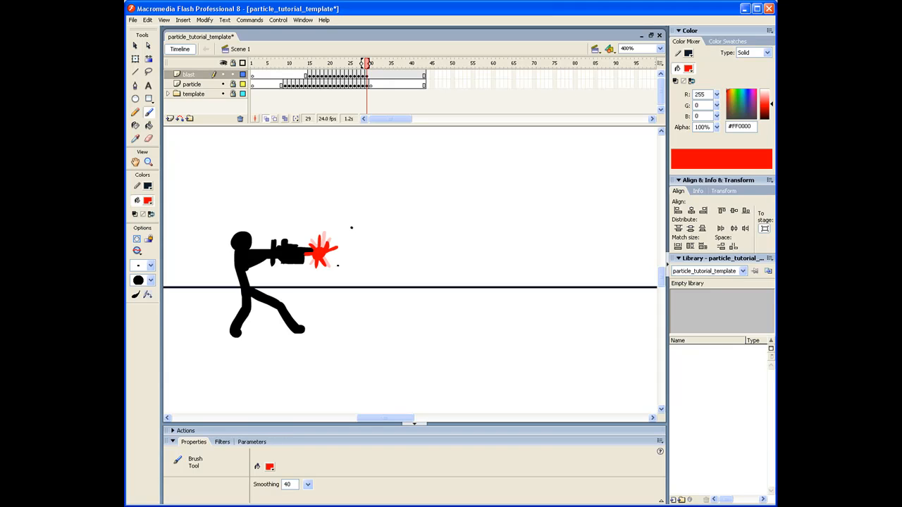
click(372, 62)
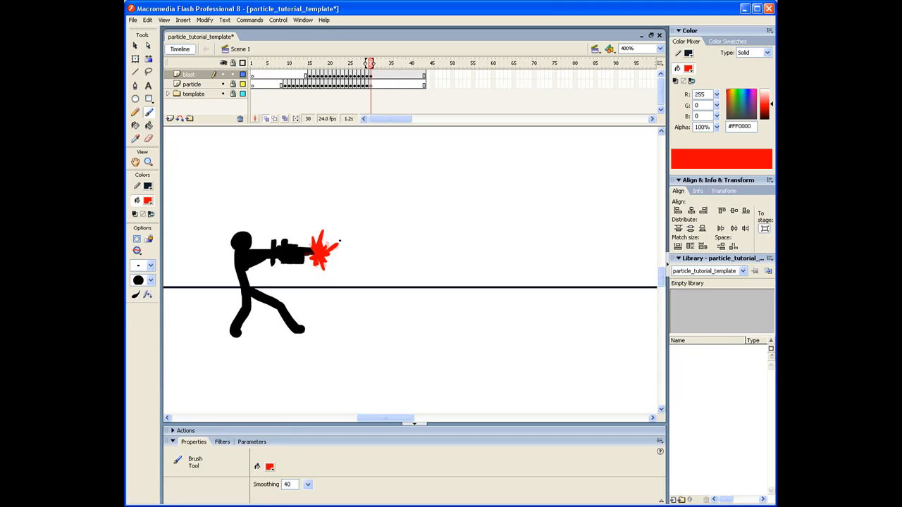
drag(322, 251, 353, 171)
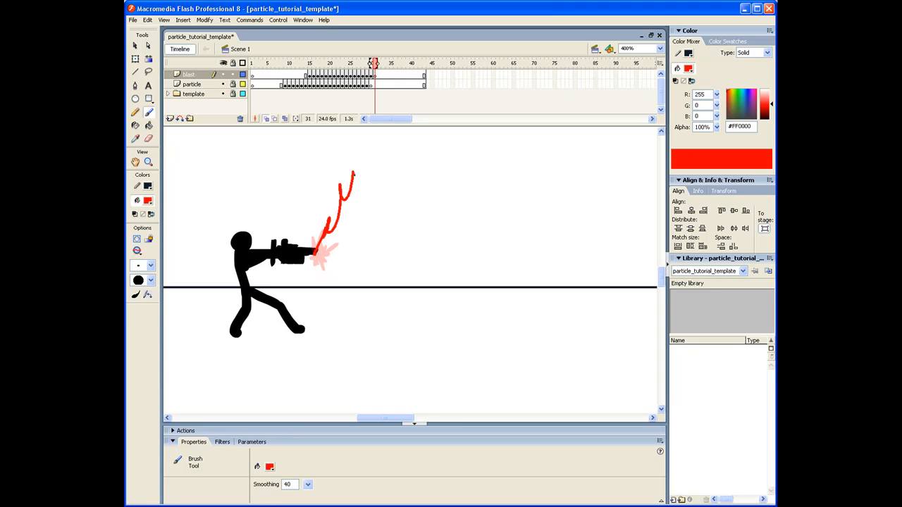
click(372, 62)
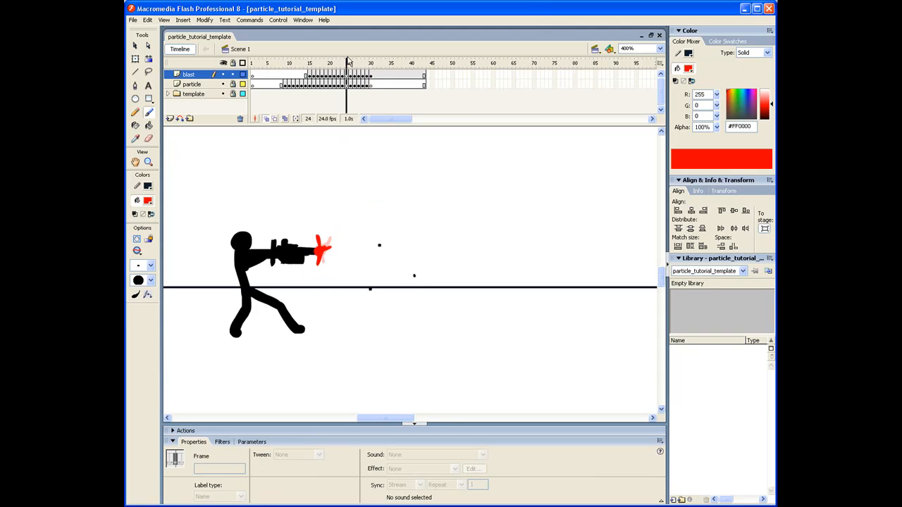
Show the whole stage, play back the sequence and return to an early swirl frame.
click(391, 62)
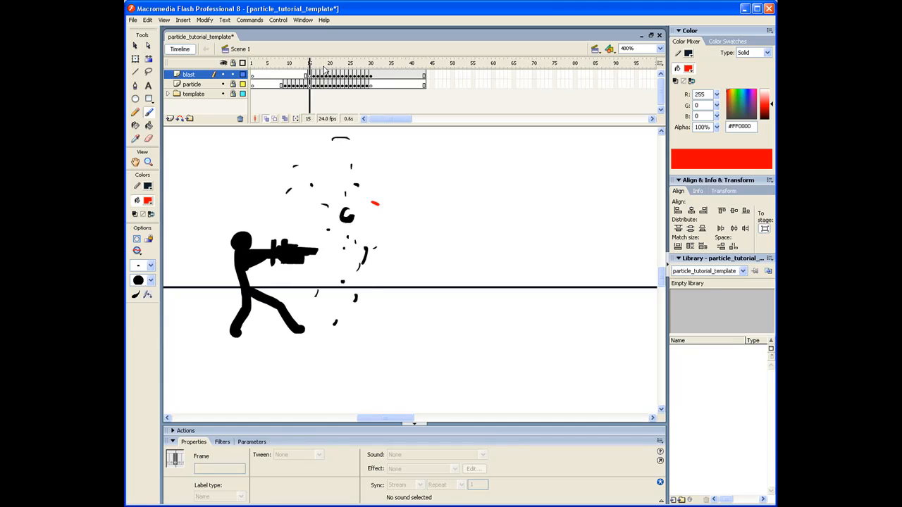
click(313, 62)
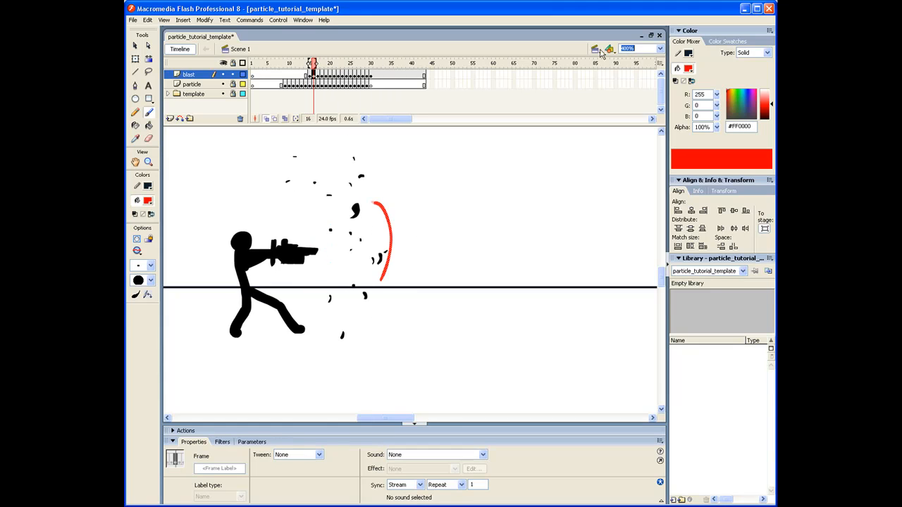
click(637, 48)
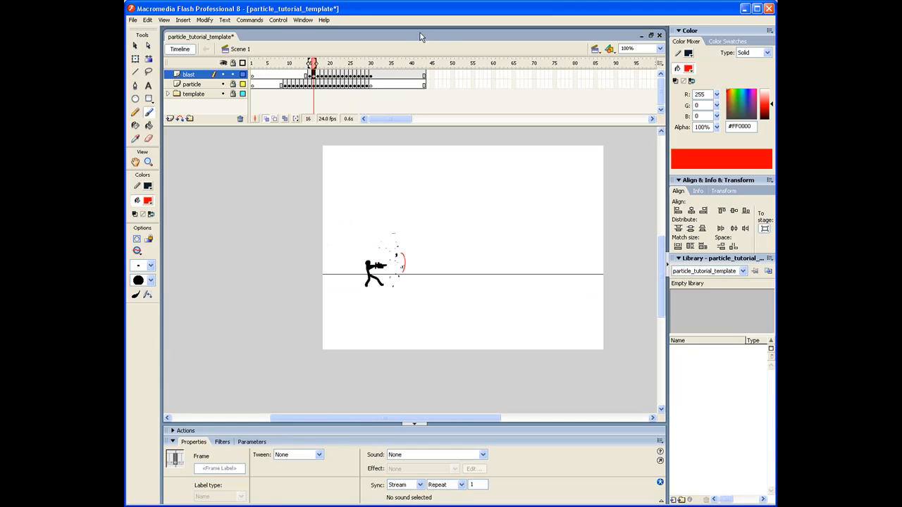
click(386, 62)
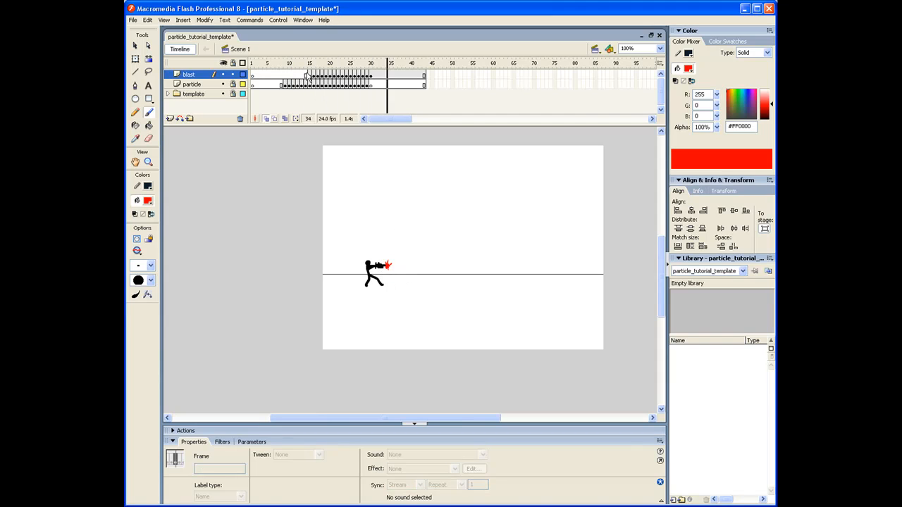
click(313, 62)
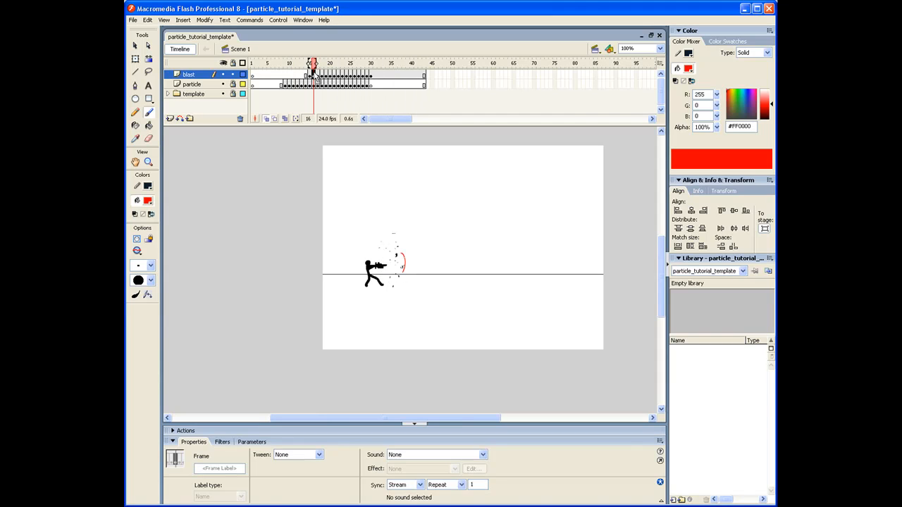
click(309, 64)
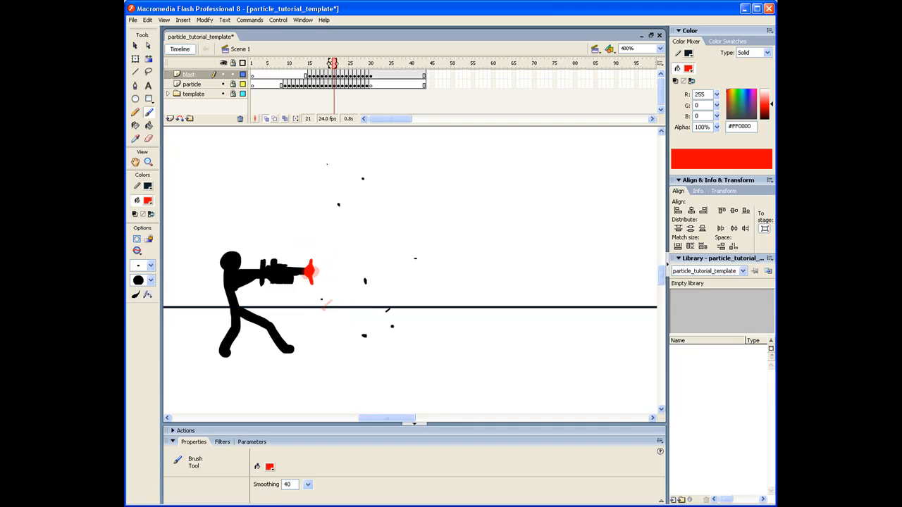
Paint red arcs over the swirling particles and step ahead to the muzzle charging frame.
click(349, 62)
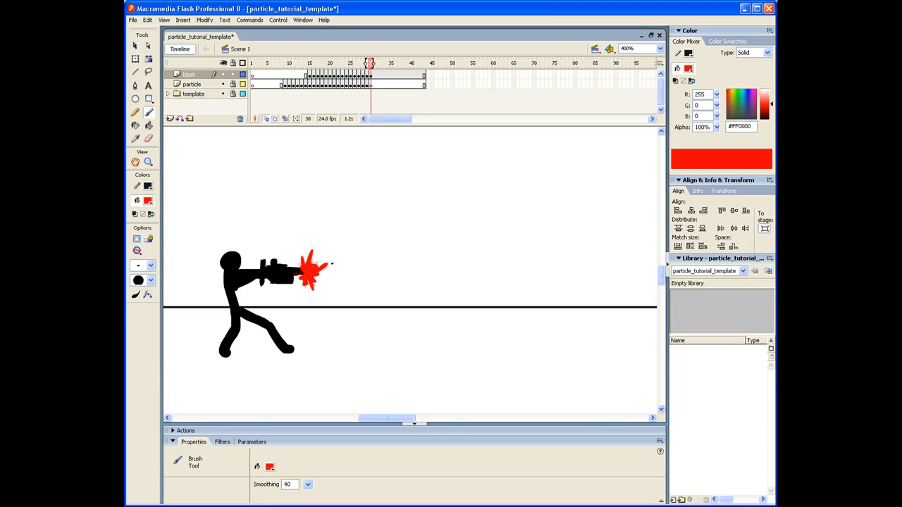
click(308, 62)
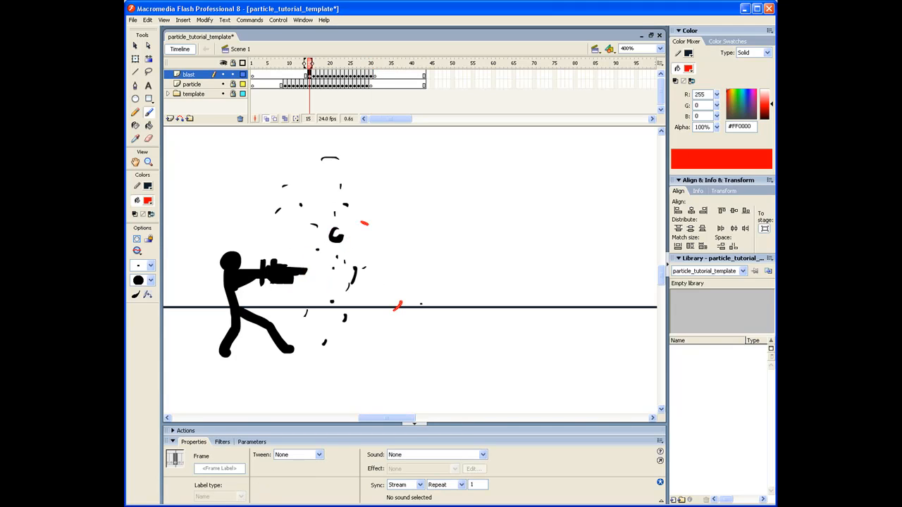
drag(321, 190, 353, 185)
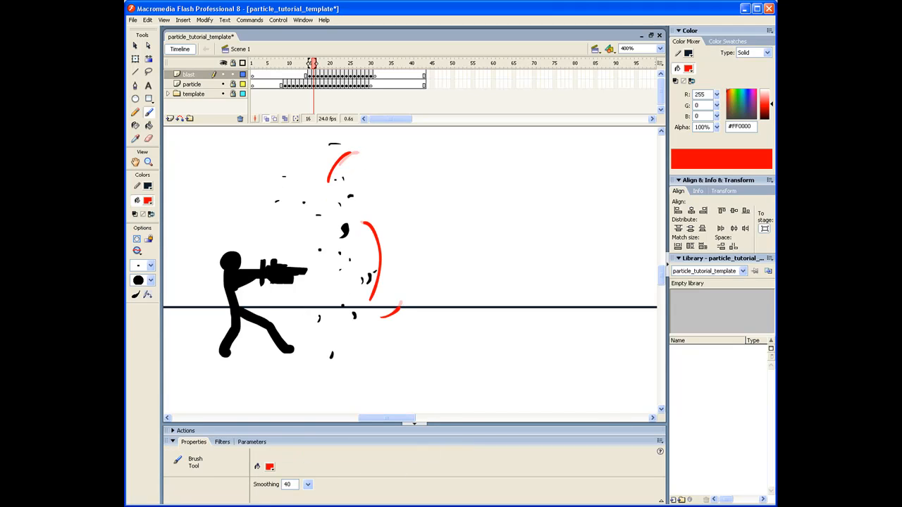
click(327, 62)
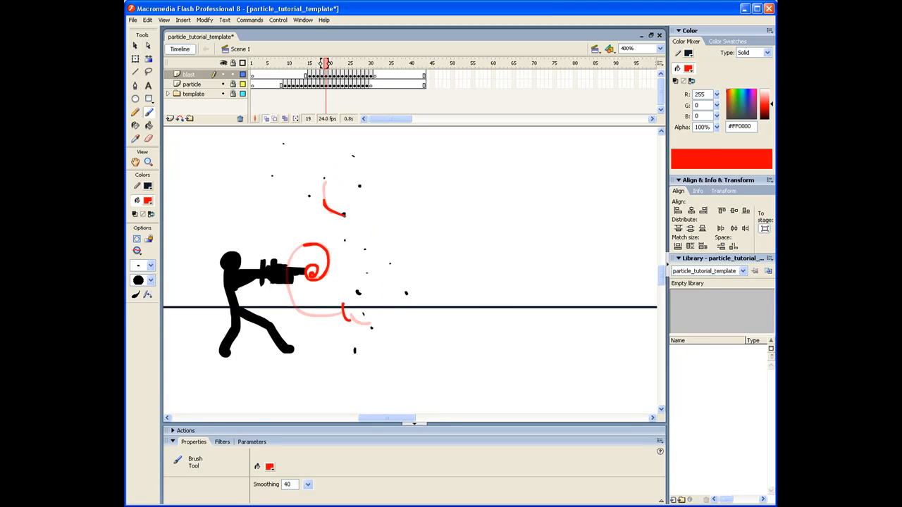
click(341, 62)
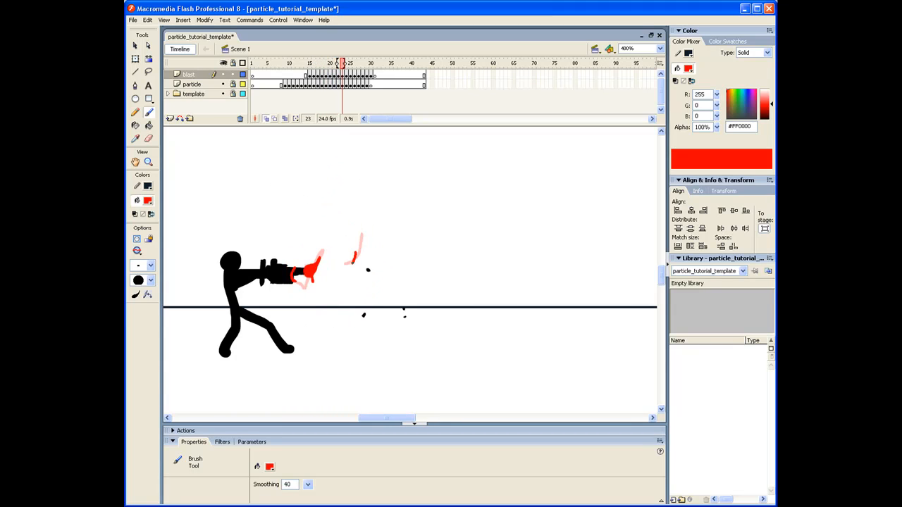
click(358, 62)
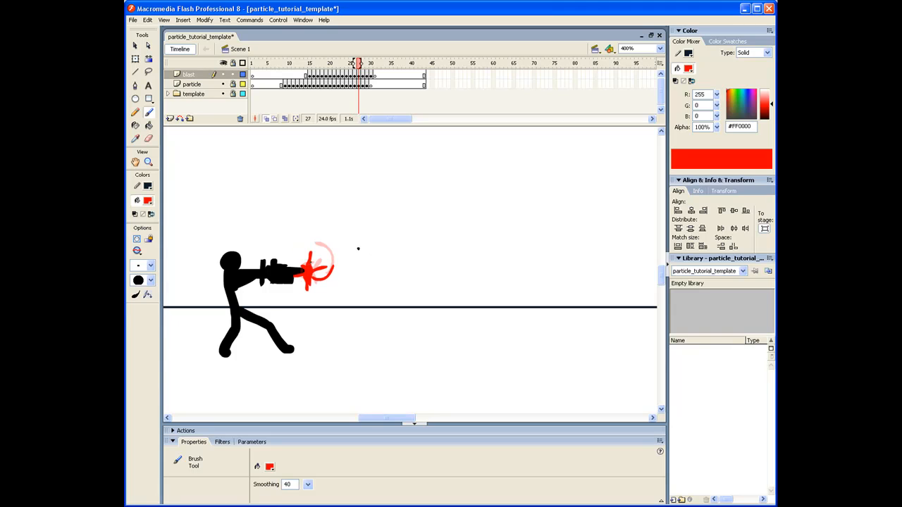
Compare the painted red arcs against the guide particles from the swirl start to the muzzle.
click(304, 62)
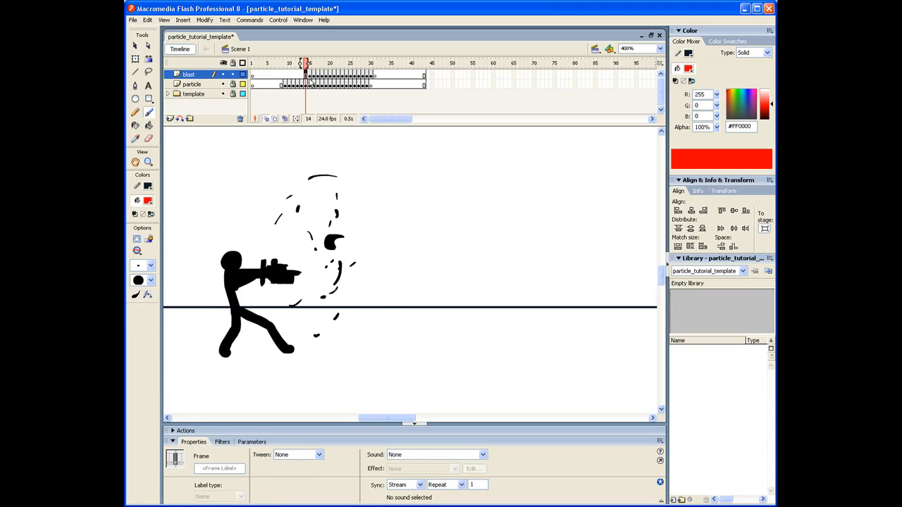
click(313, 63)
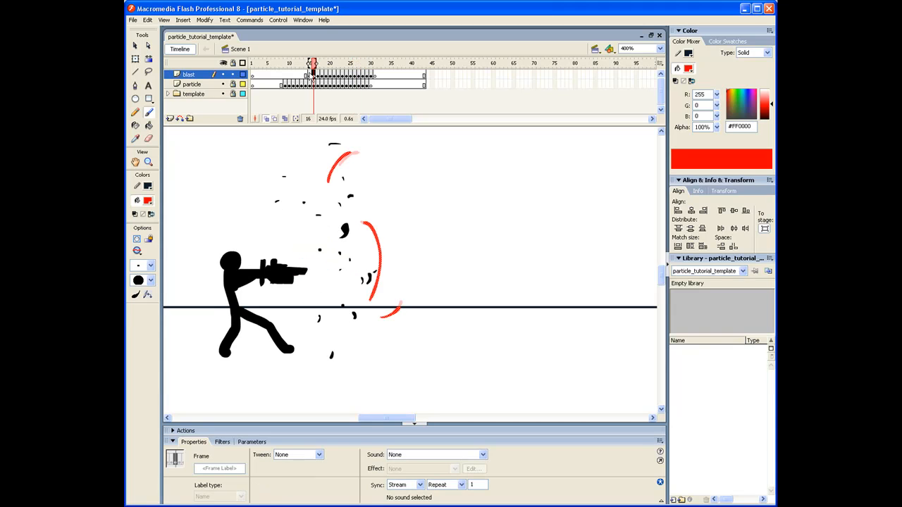
click(307, 64)
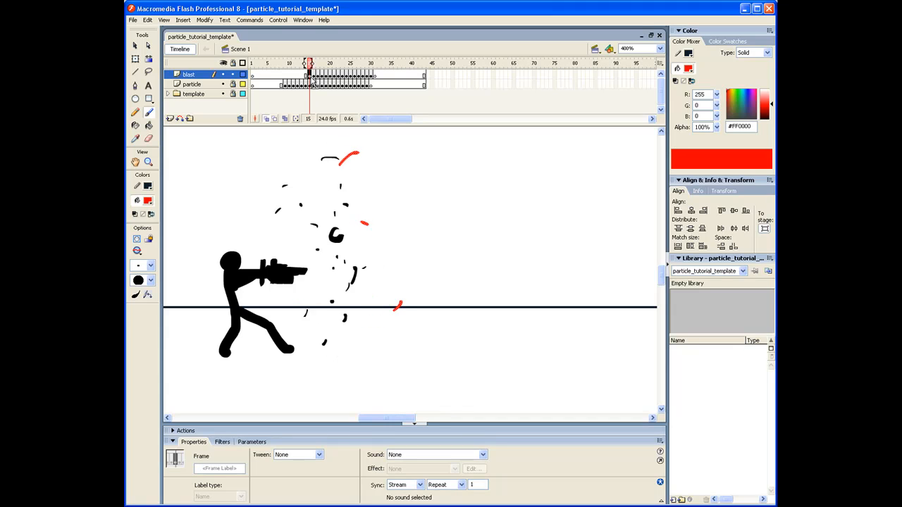
click(313, 62)
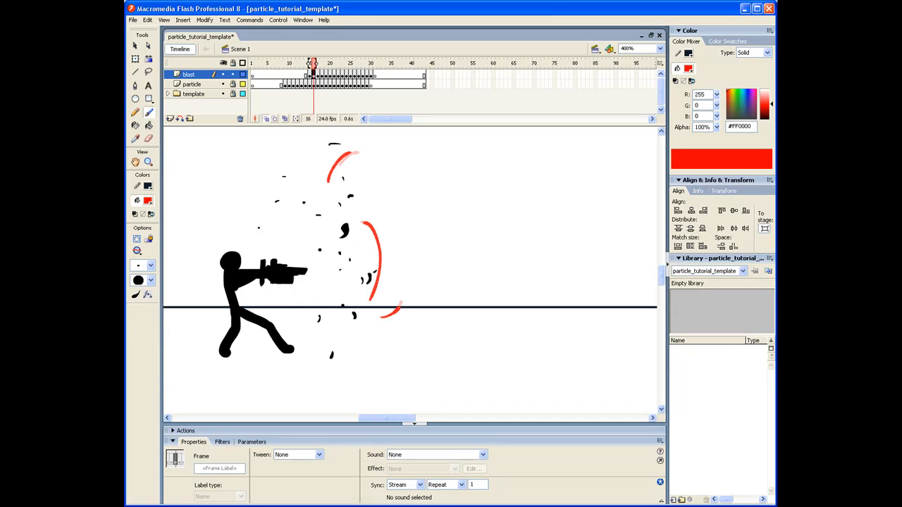
click(189, 73)
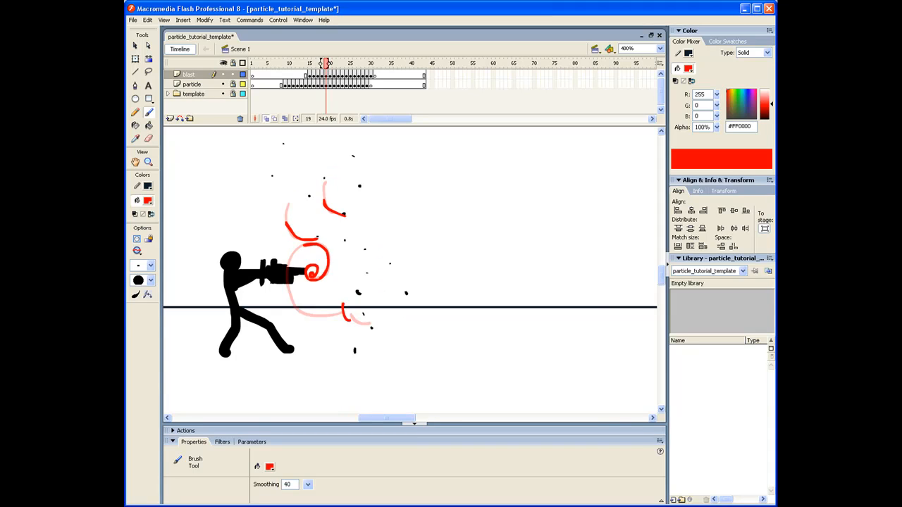
click(335, 62)
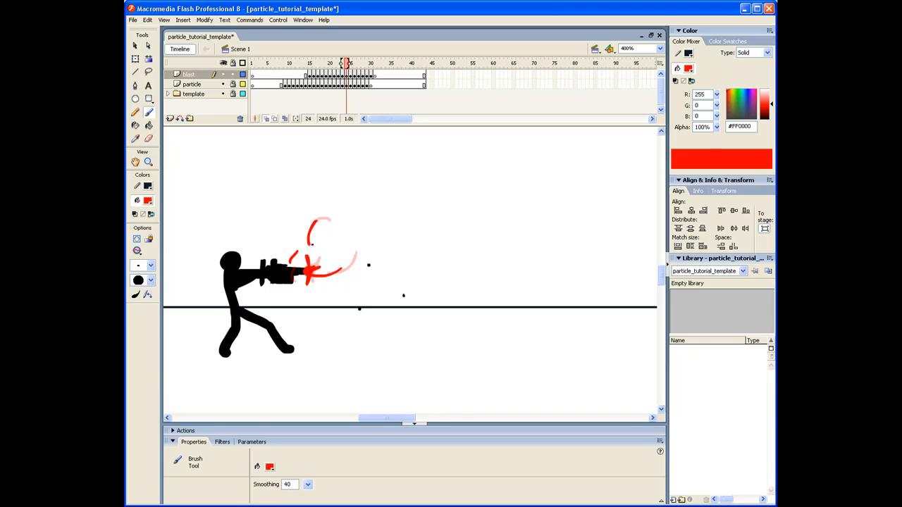
click(358, 63)
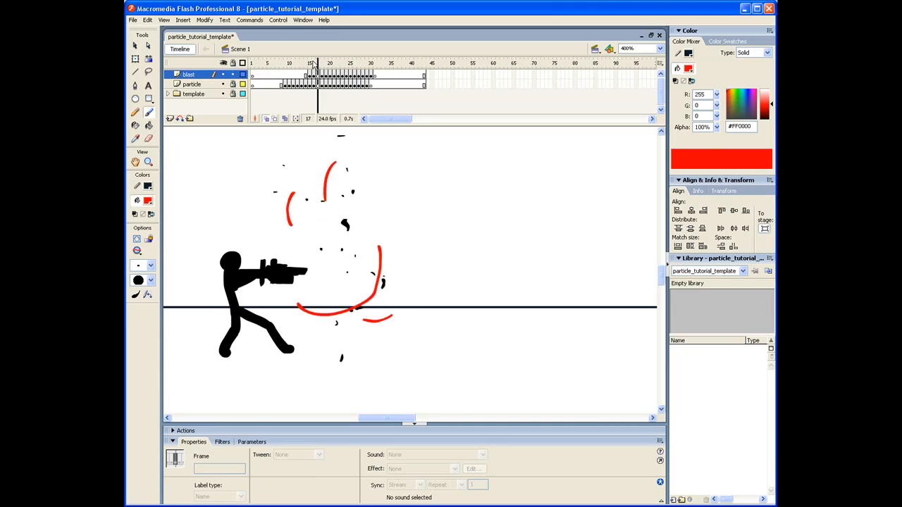
Review the spiral frames again from the swirl start through the muzzle flash.
click(307, 62)
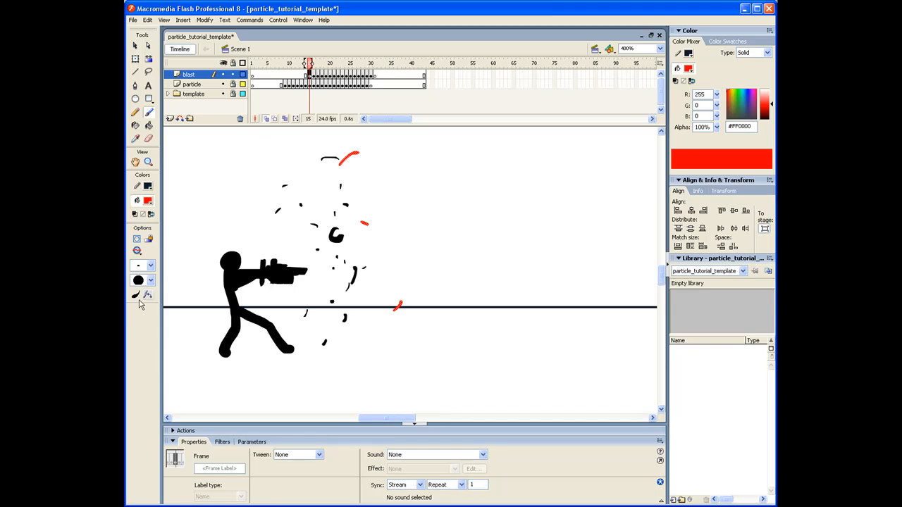
click(144, 279)
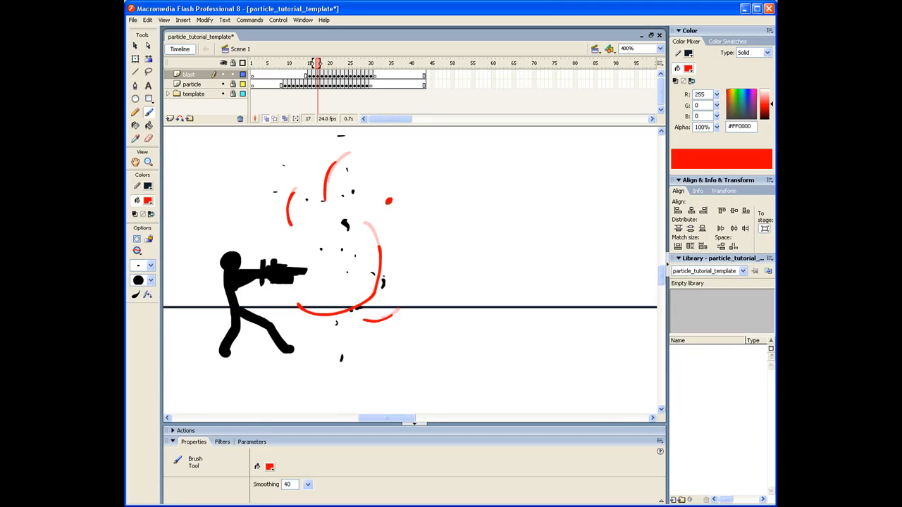
click(142, 265)
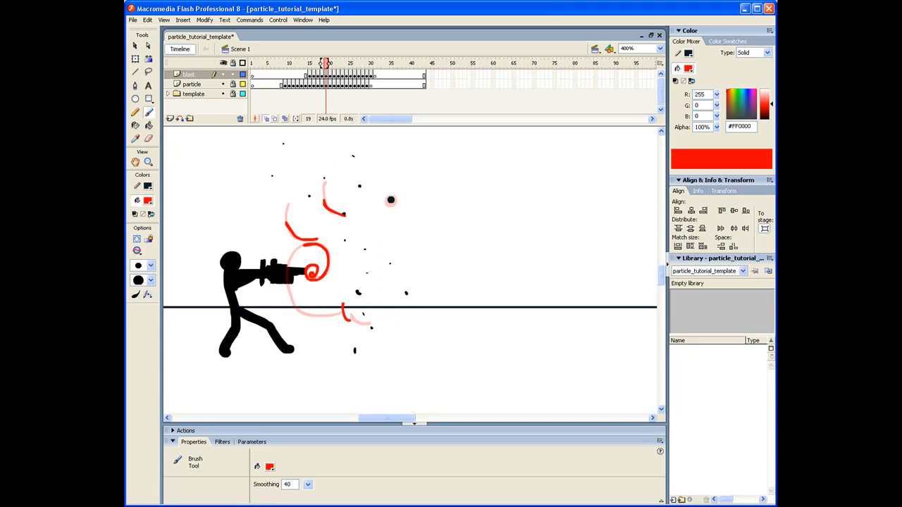
click(332, 62)
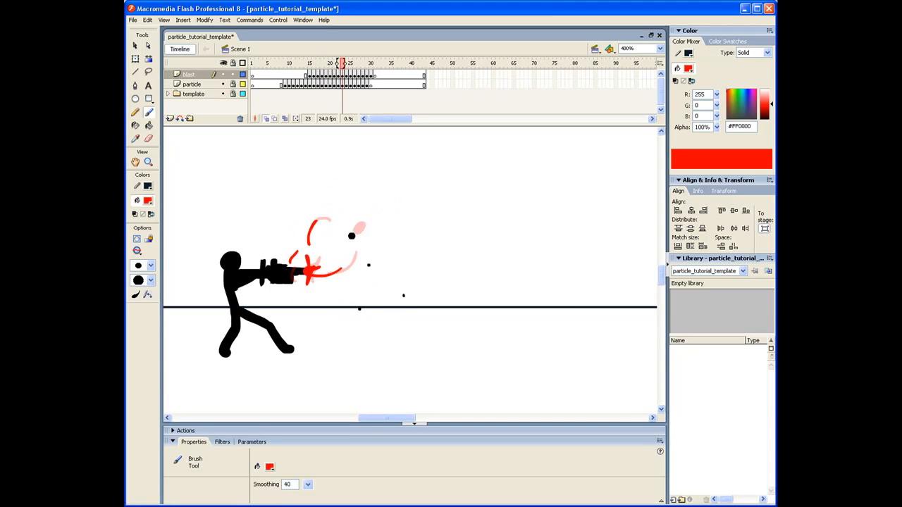
click(355, 62)
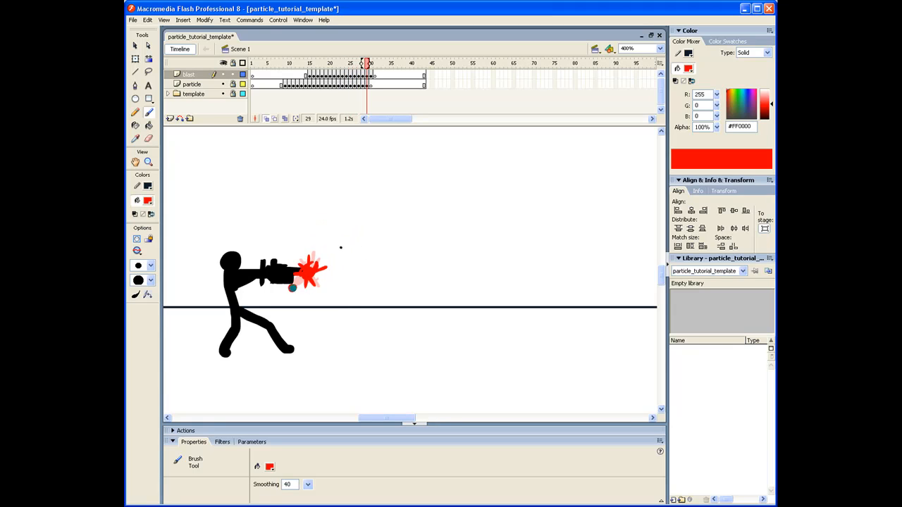
click(375, 62)
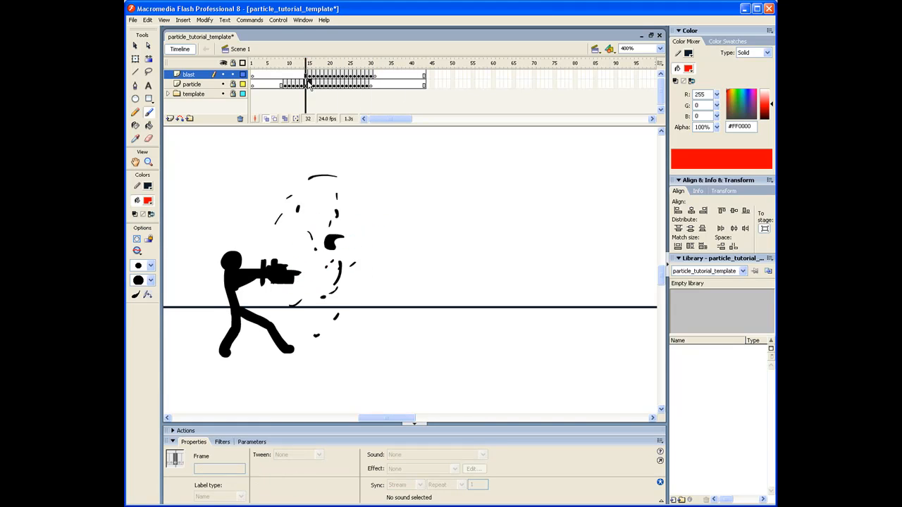
click(307, 62)
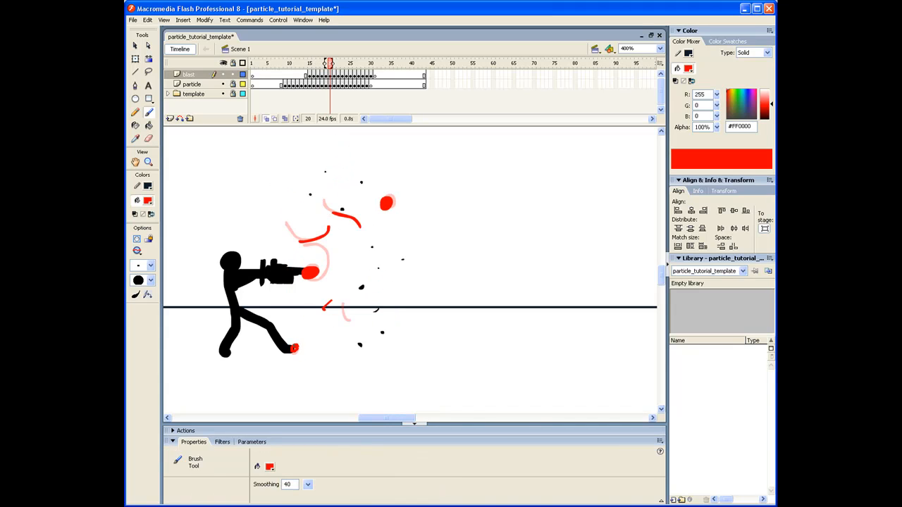
Step through the converging, charging and flash frames and back to check the full swirl.
click(144, 265)
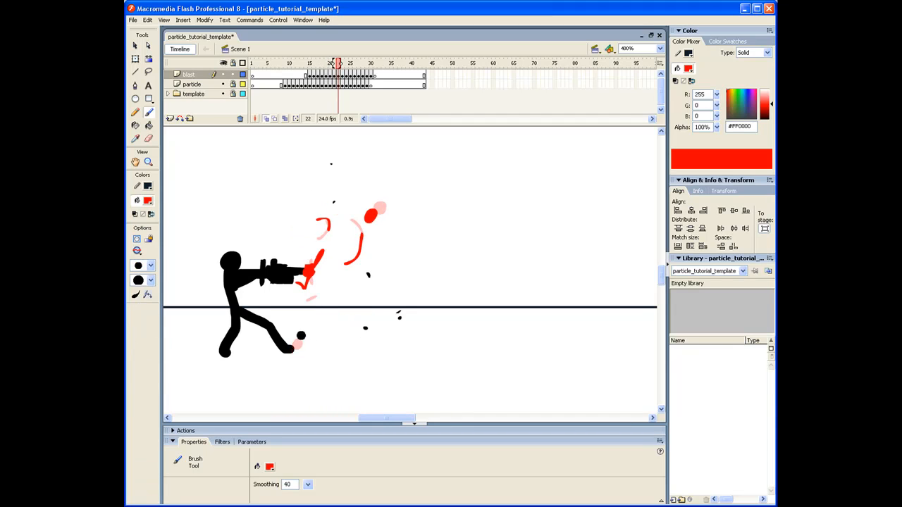
click(349, 62)
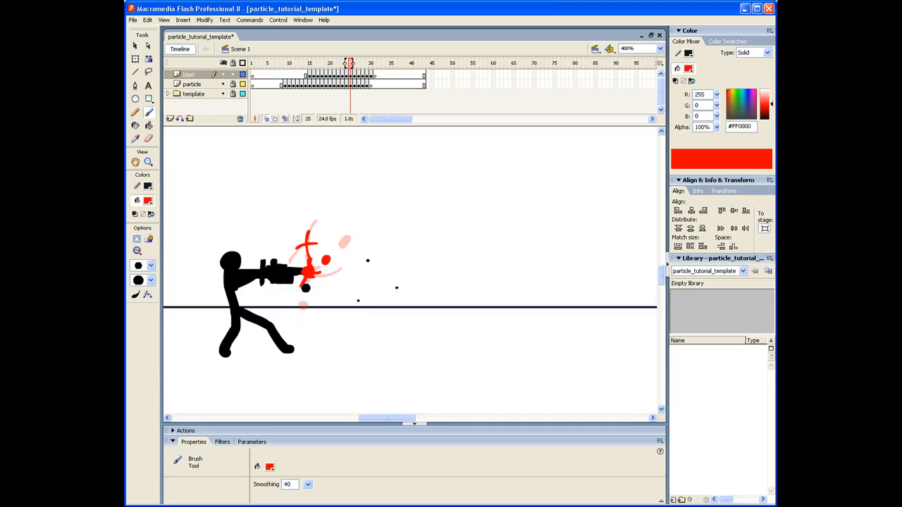
click(364, 62)
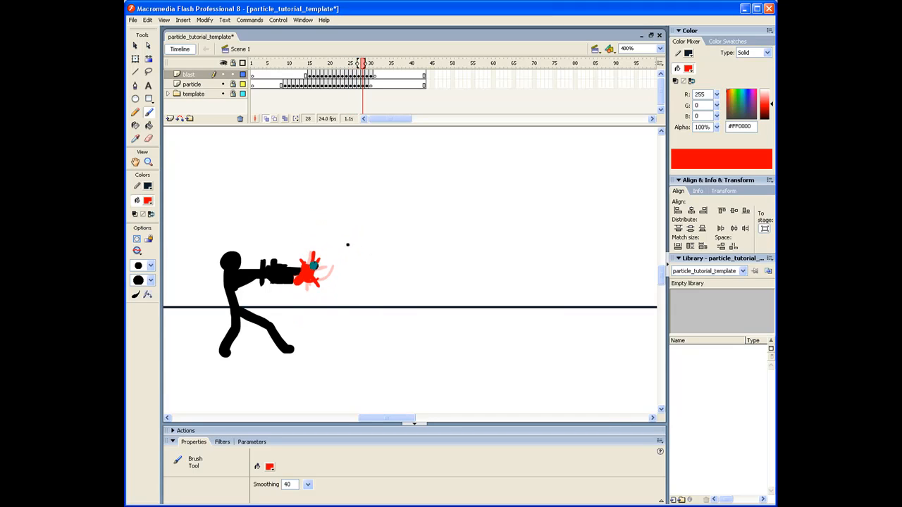
click(375, 62)
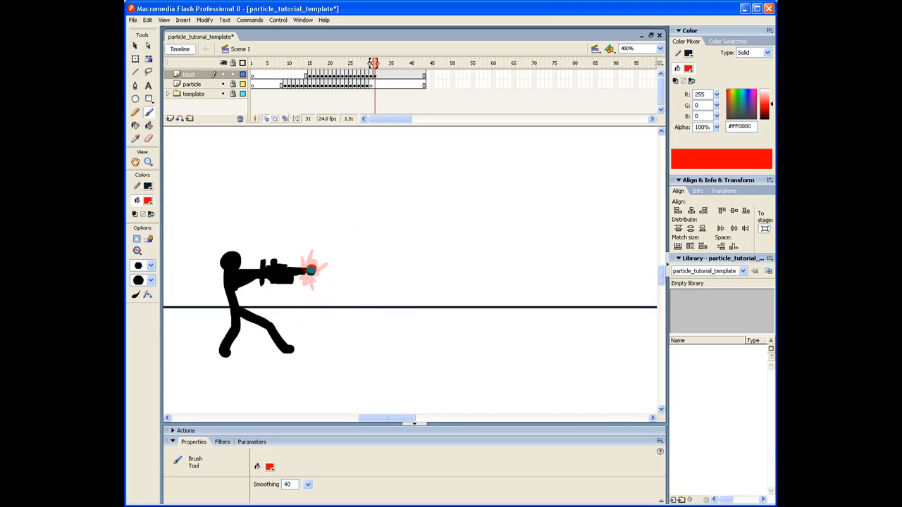
click(302, 63)
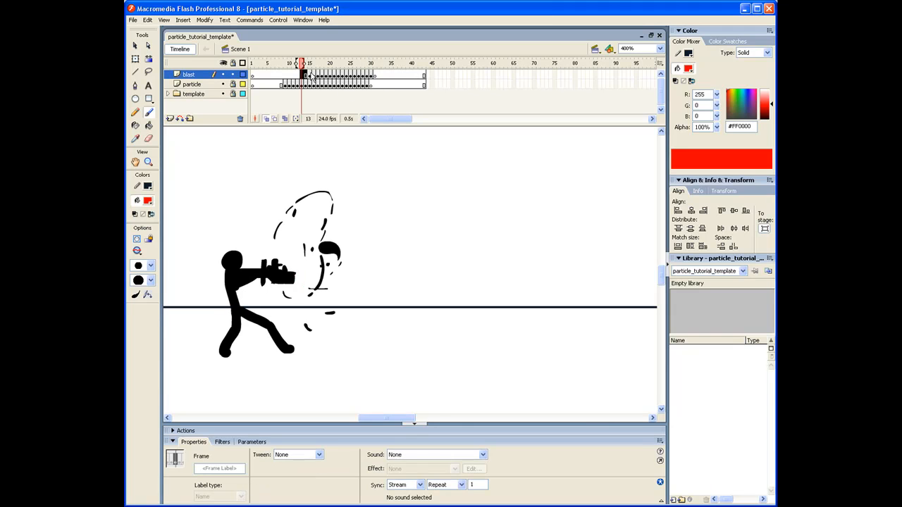
click(375, 62)
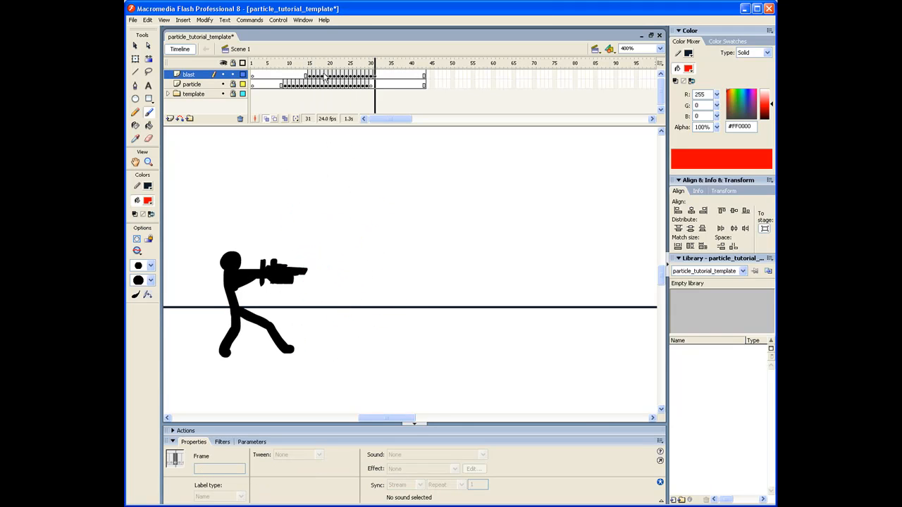
click(316, 62)
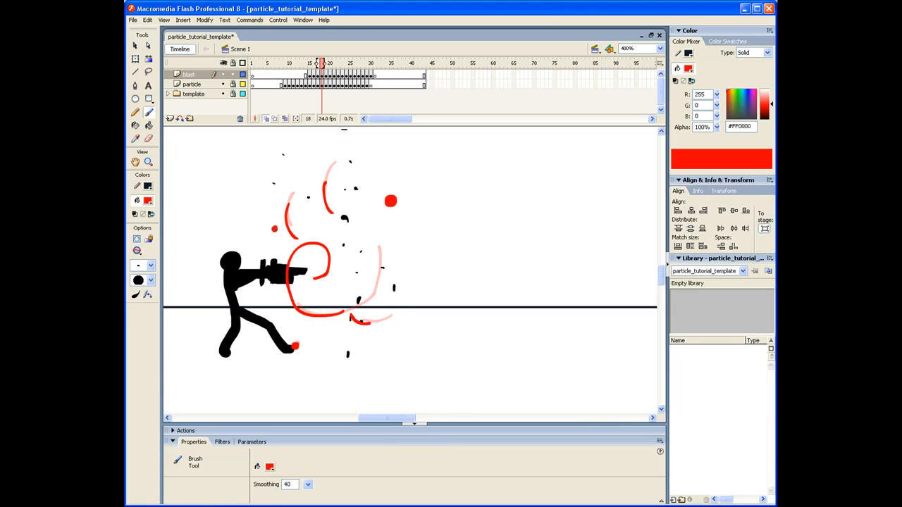
click(318, 62)
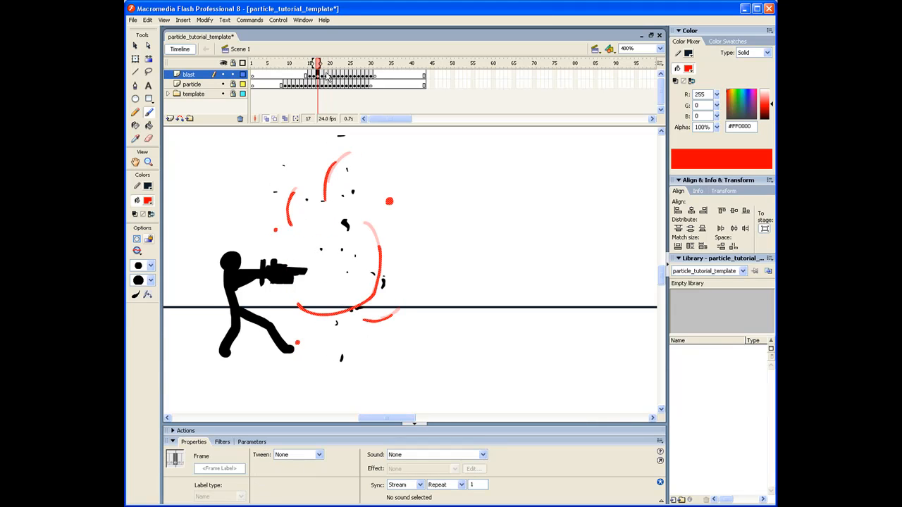
click(339, 64)
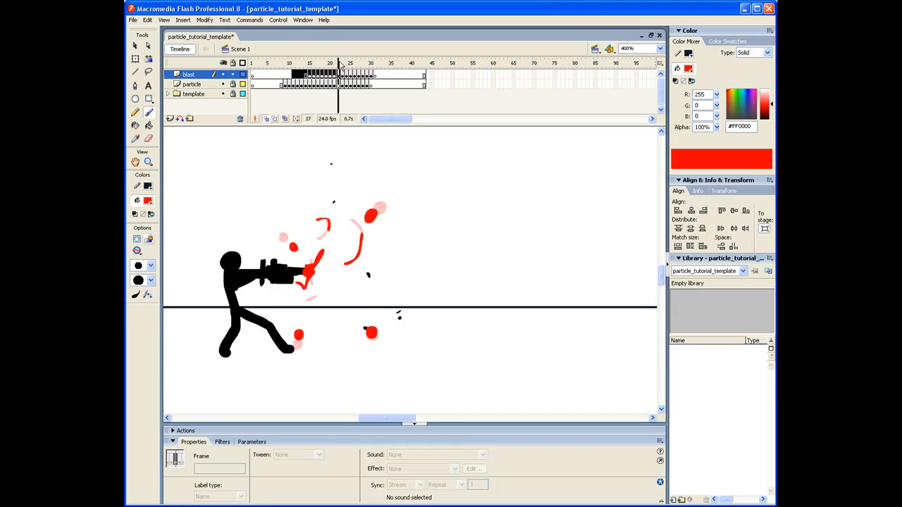
click(383, 62)
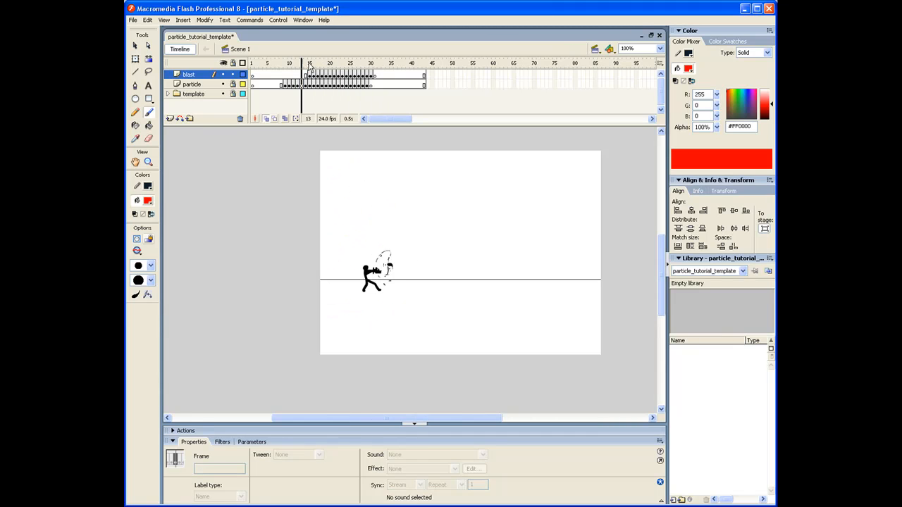
click(329, 62)
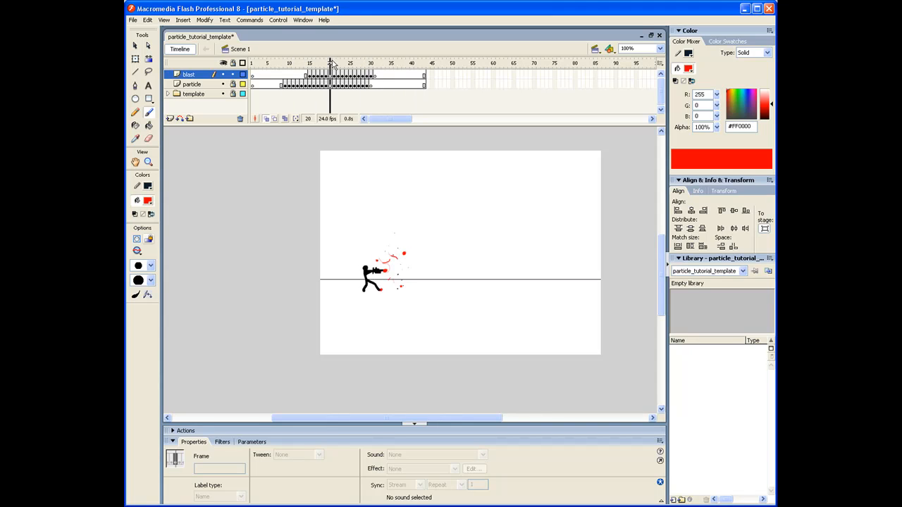
click(366, 62)
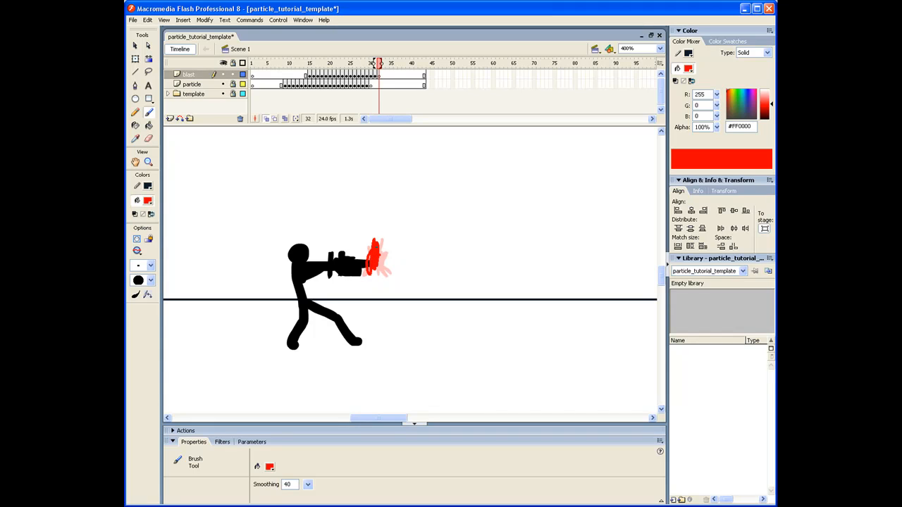
Paint a red spiky energy burst at the muzzle and move to the next burst frame.
drag(384, 251, 370, 281)
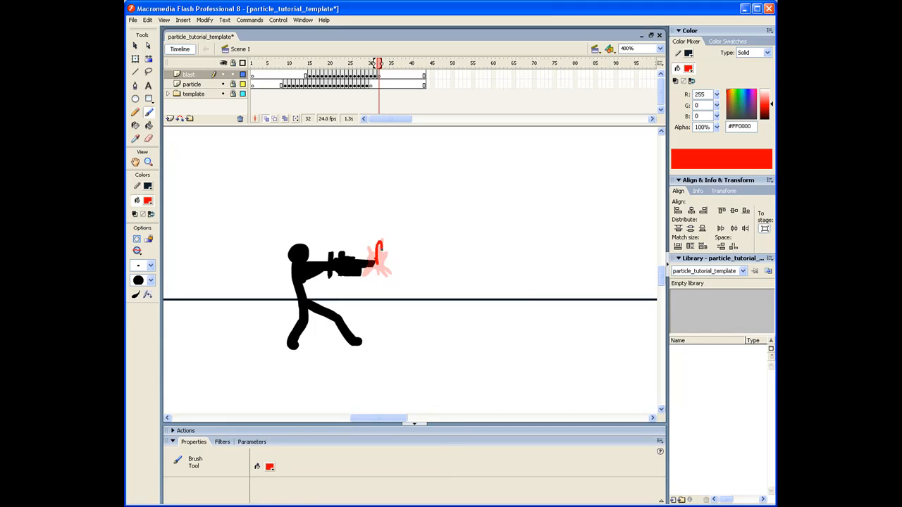
drag(381, 265, 386, 223)
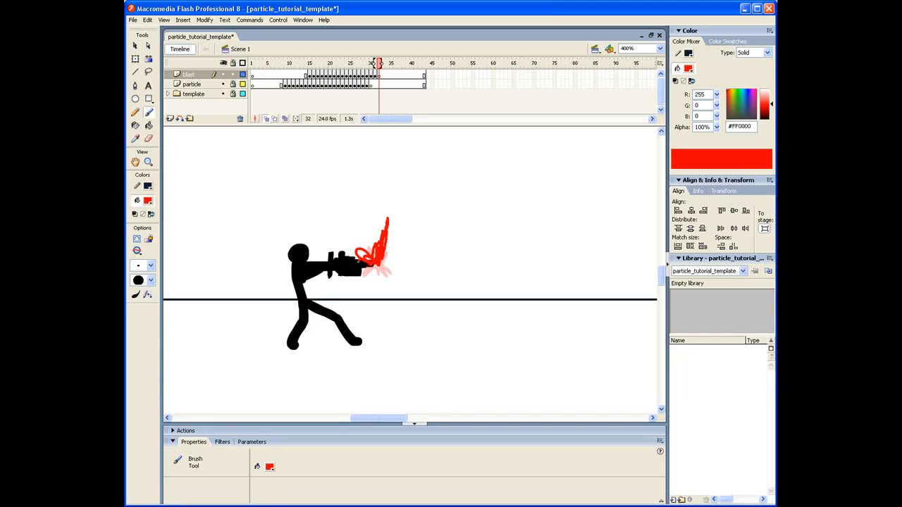
drag(359, 265, 392, 274)
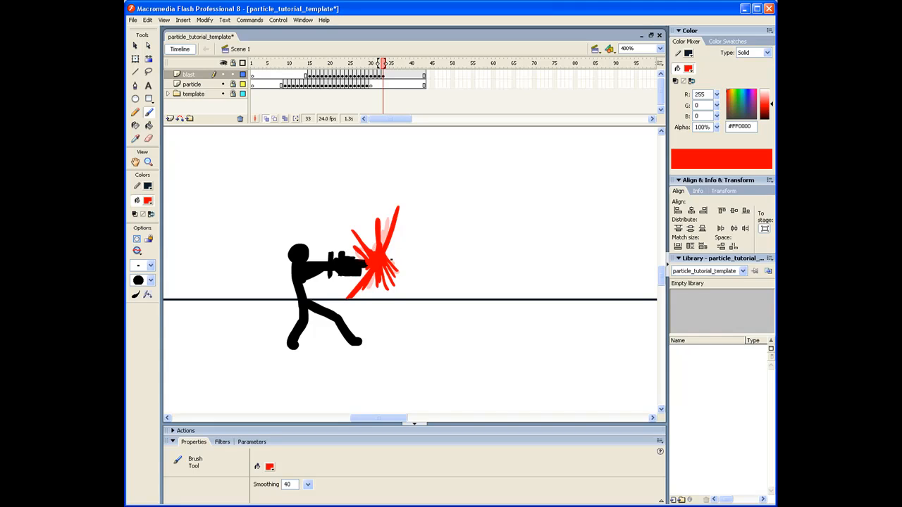
click(387, 62)
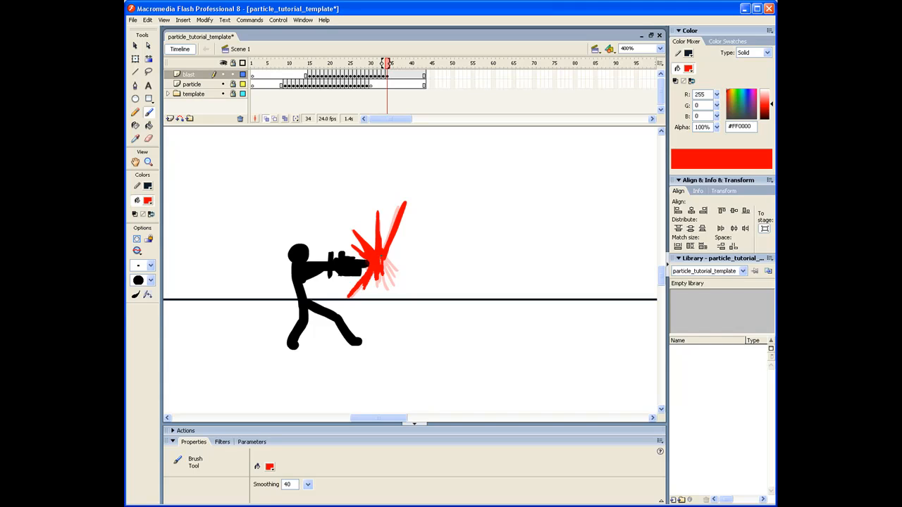
Redraw new red spikes over the faded burst on the following frames.
click(392, 64)
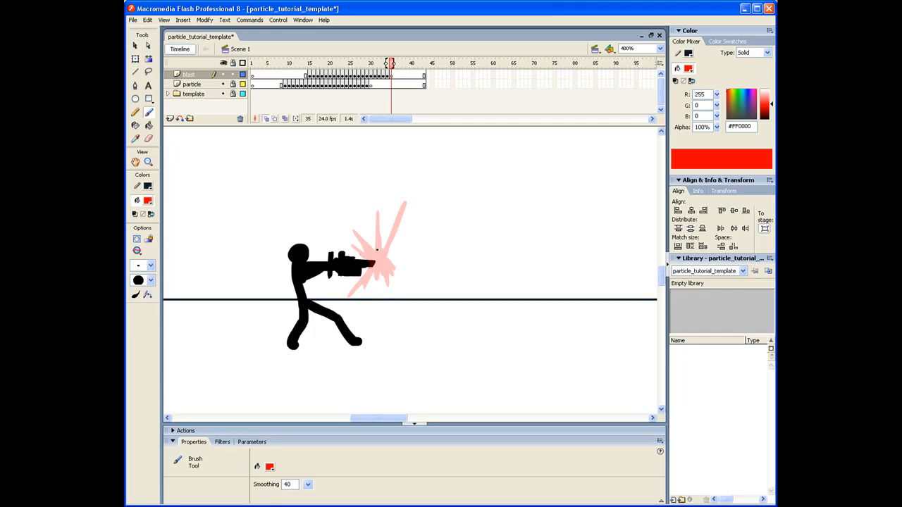
drag(394, 214, 378, 265)
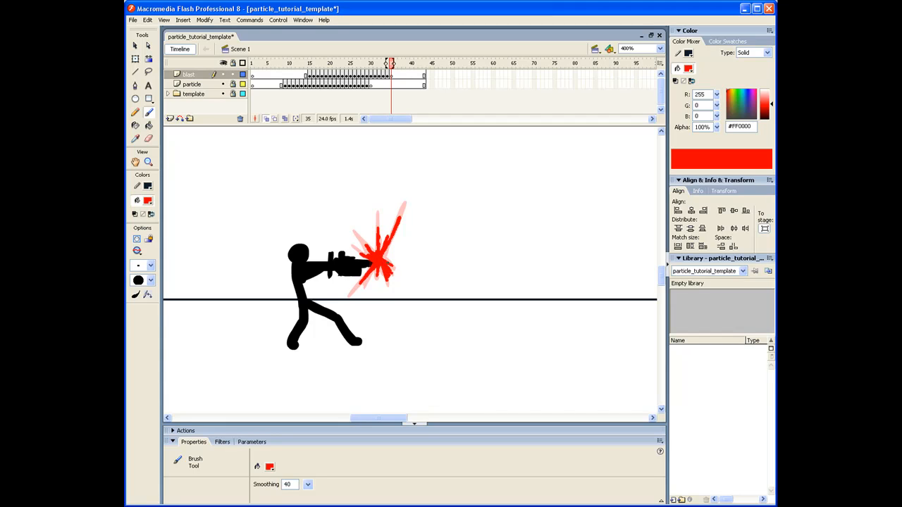
click(394, 62)
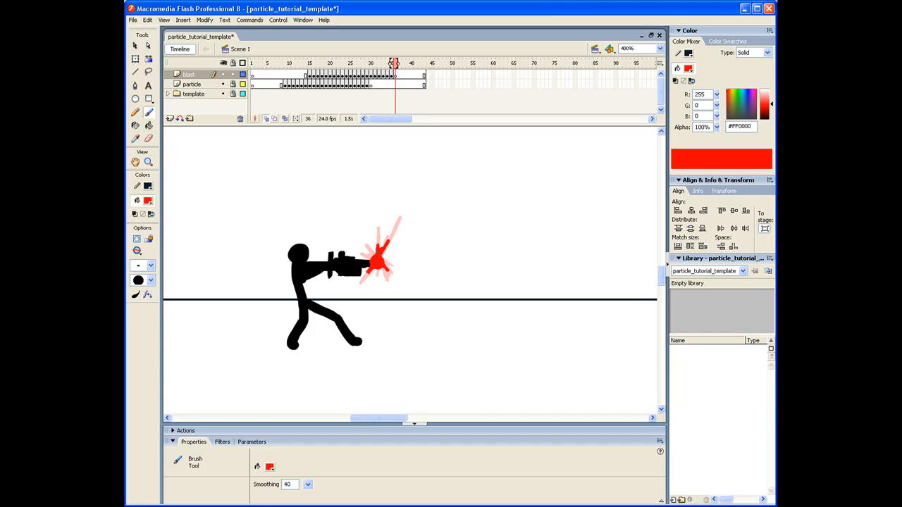
click(400, 63)
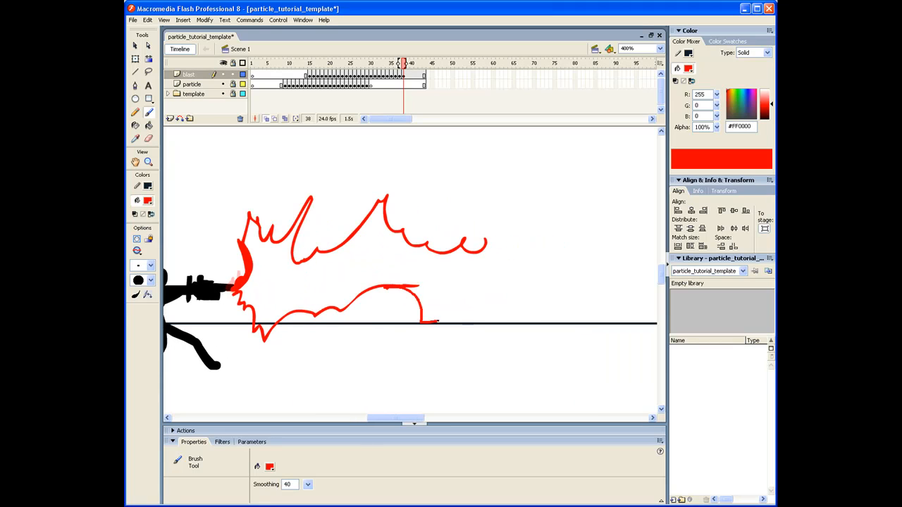
Outline the spiky beam to the right, fill it solid red and touch up its edges.
drag(437, 321, 581, 303)
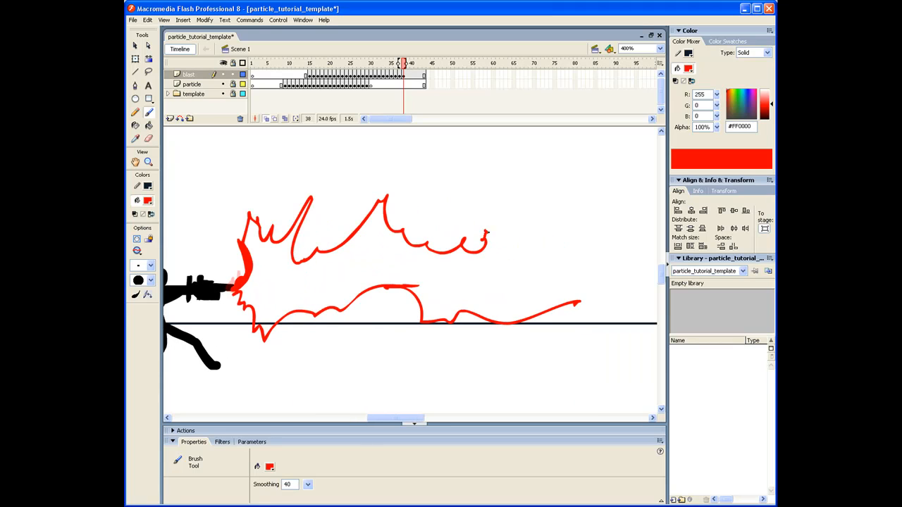
drag(486, 237, 619, 288)
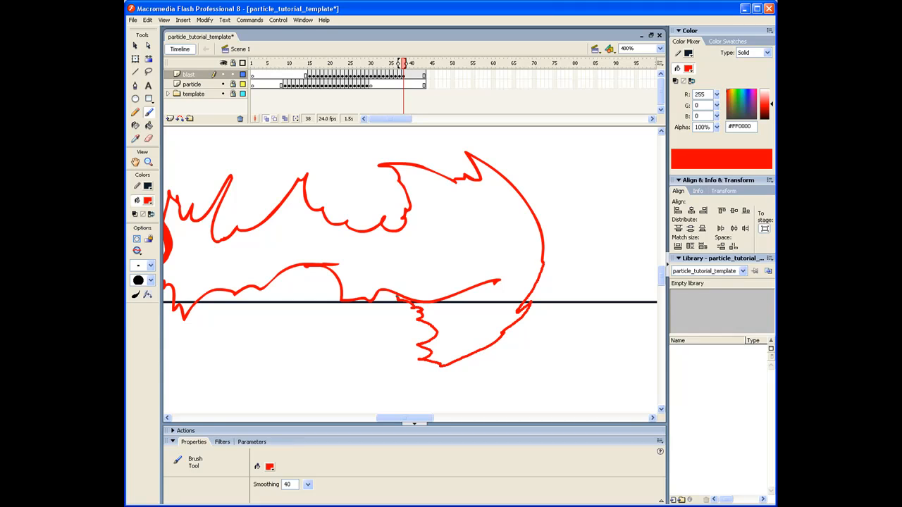
click(434, 241)
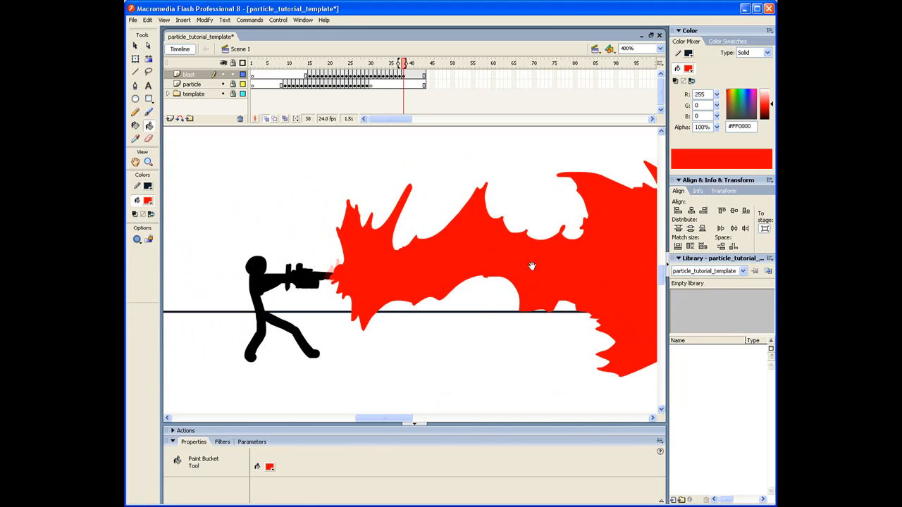
click(136, 112)
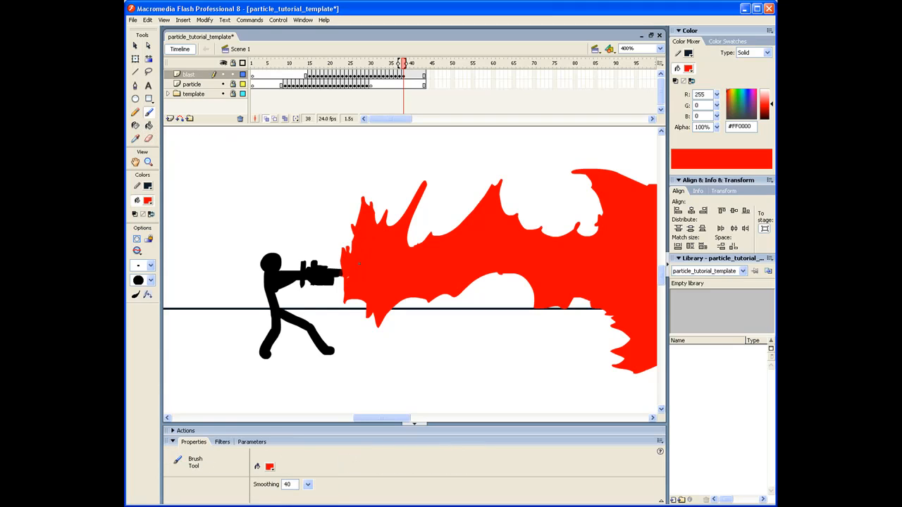
drag(335, 254, 330, 169)
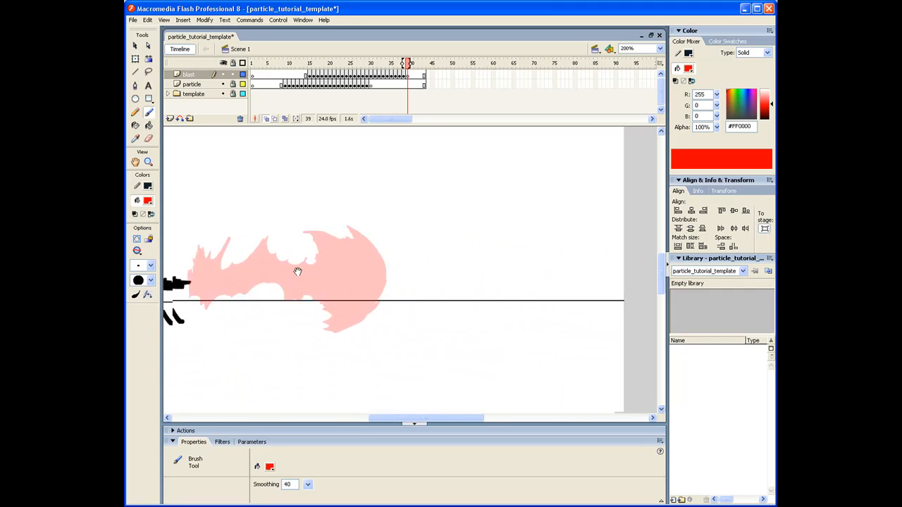
click(330, 62)
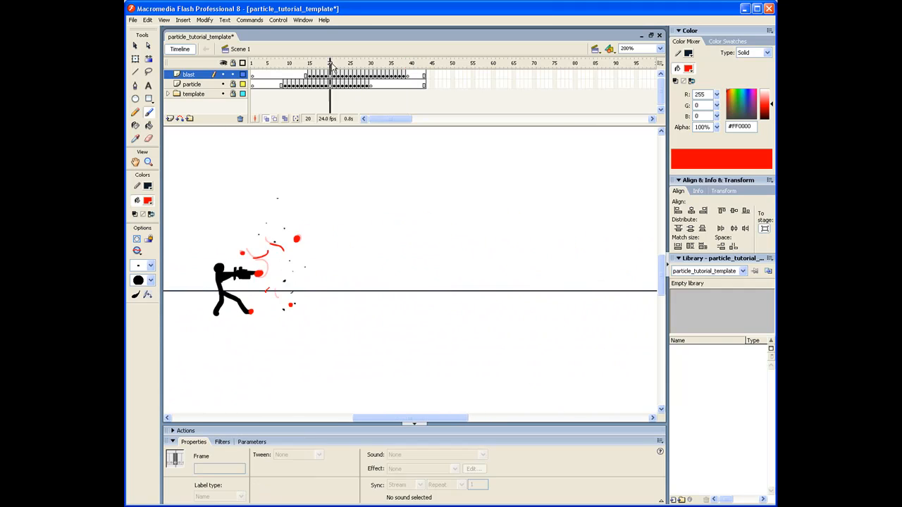
click(354, 62)
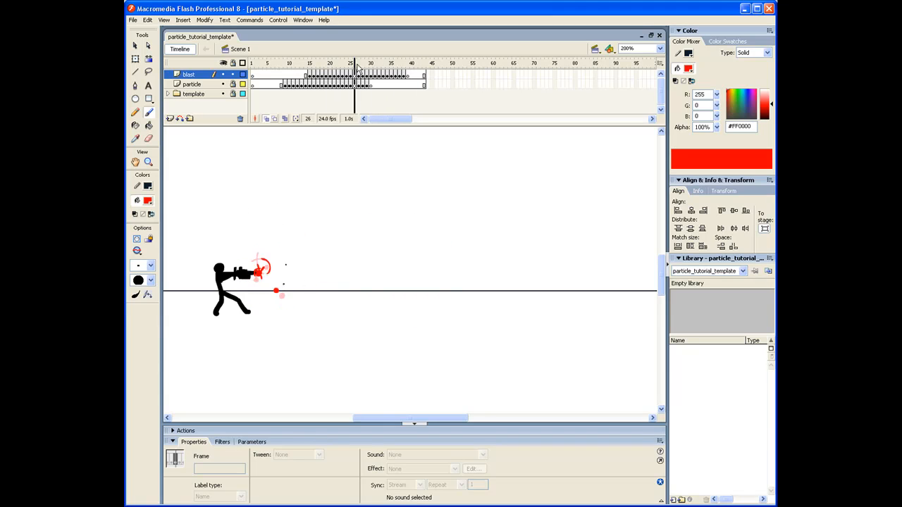
click(400, 62)
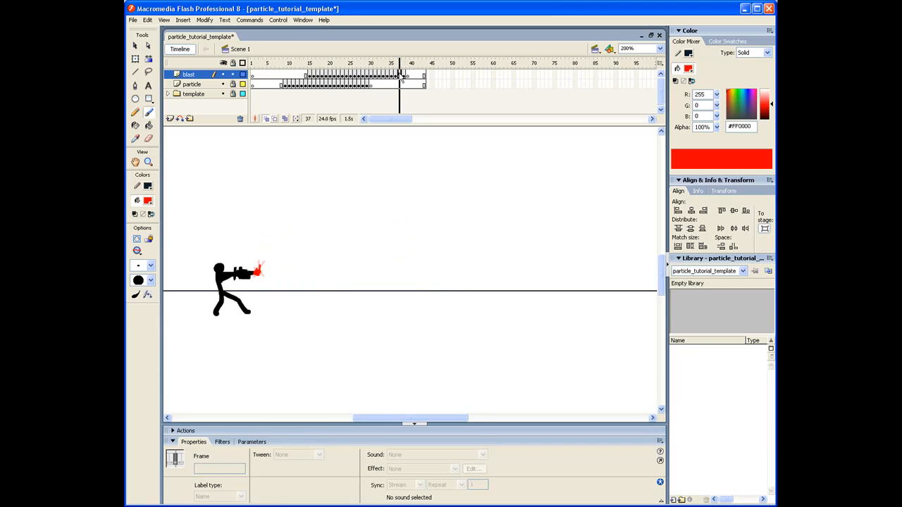
click(403, 62)
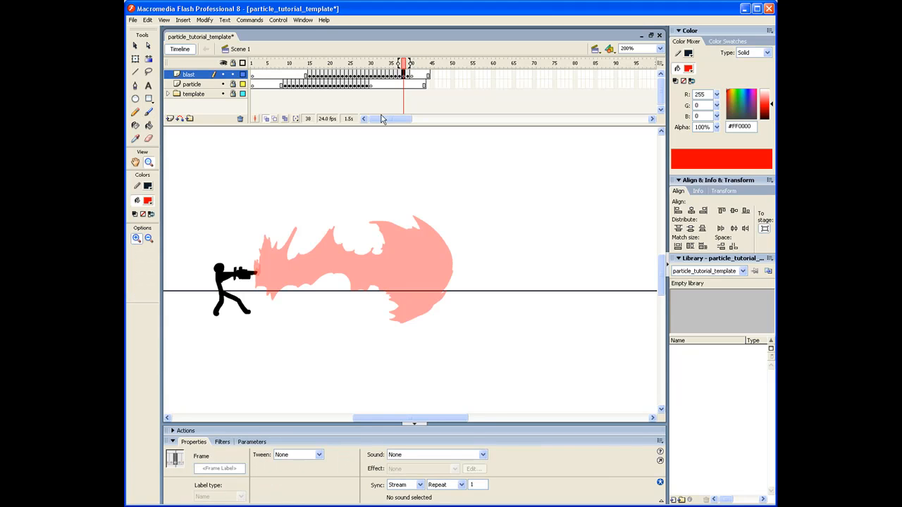
Outline a smaller spiky blast at the muzzle over the onion skin and fill it solid red.
click(657, 48)
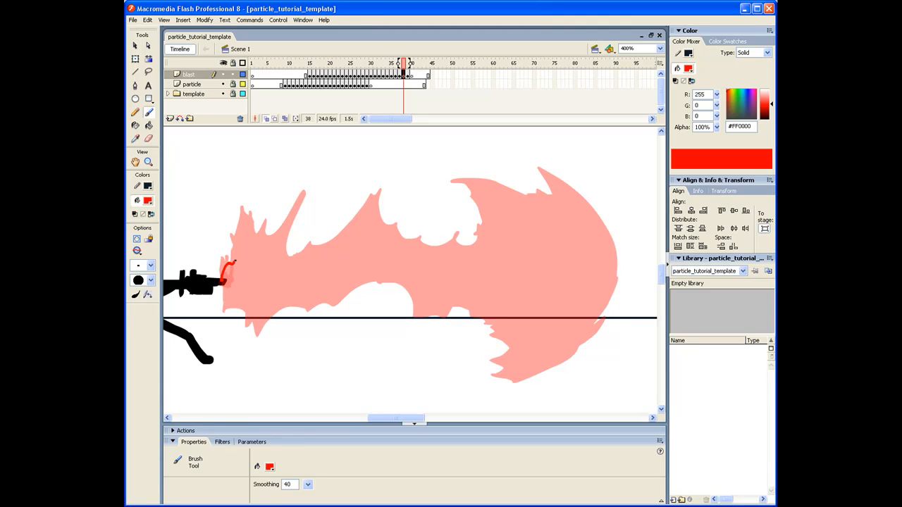
drag(233, 260, 341, 242)
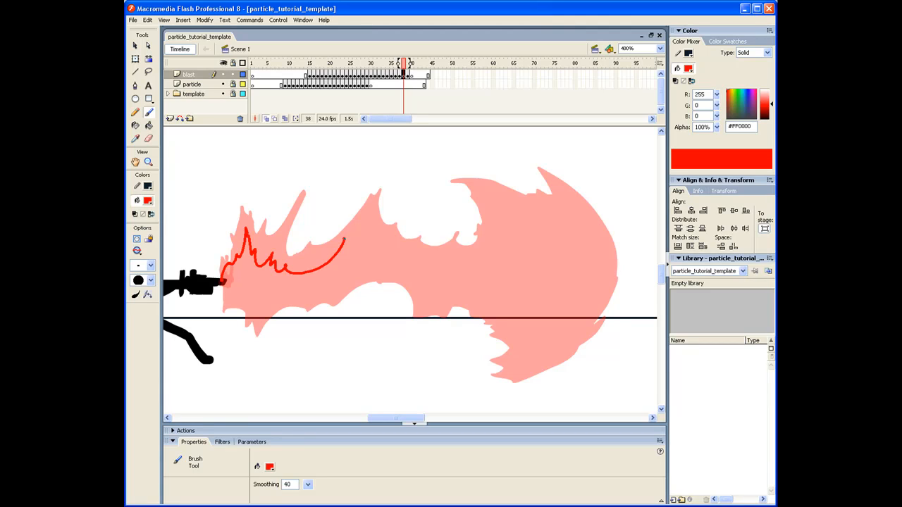
drag(345, 240, 352, 279)
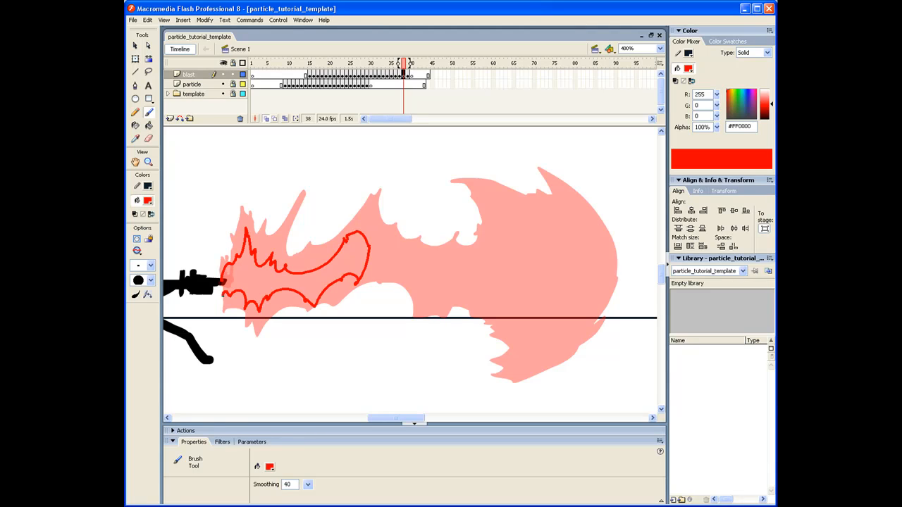
click(262, 268)
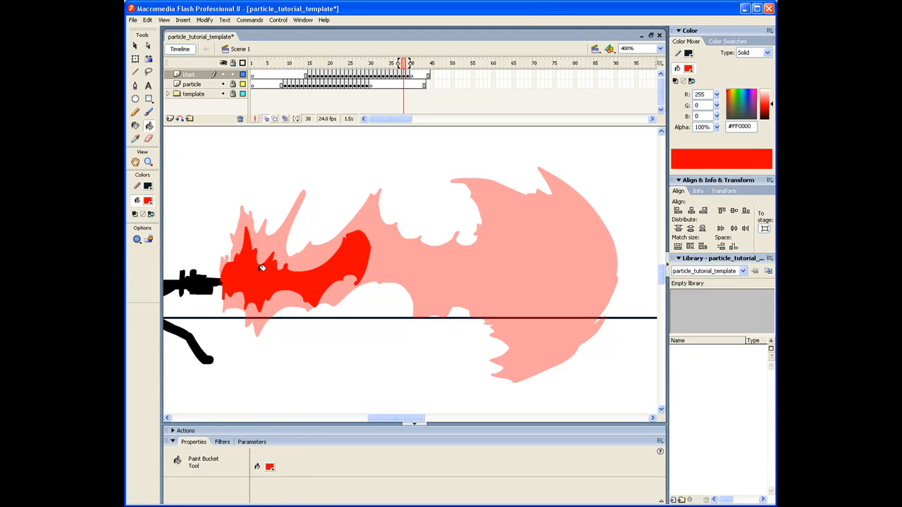
click(135, 112)
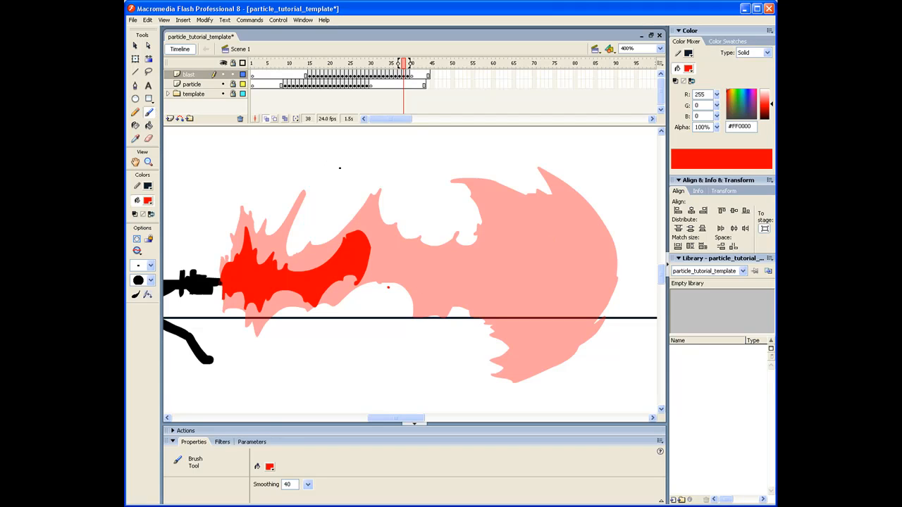